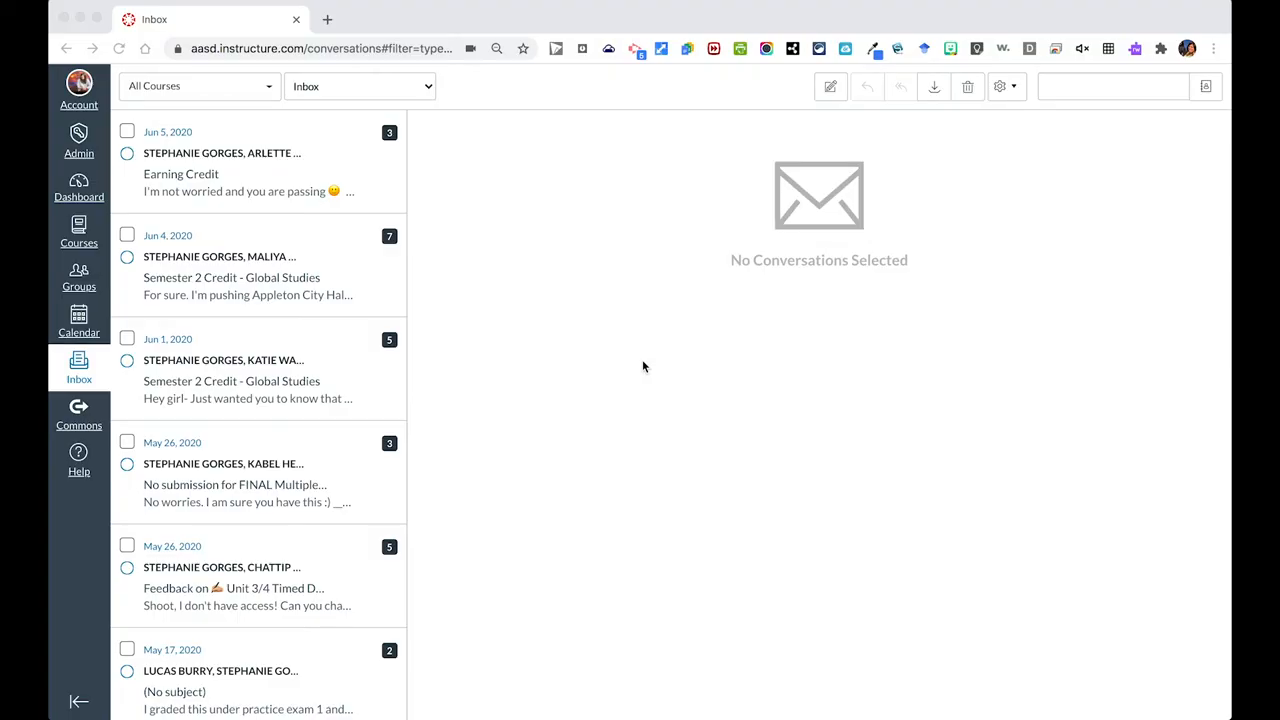
{"action": "mouse_move", "coordinate": [58, 398]}
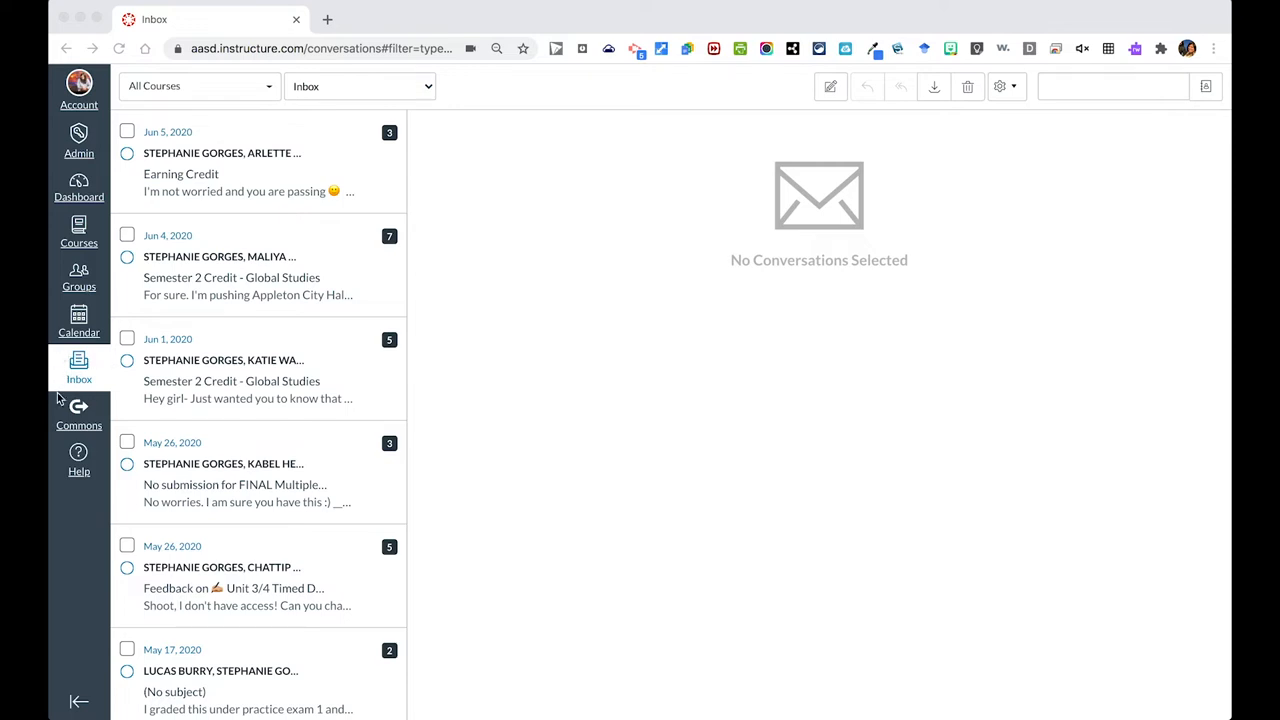
{"action": "mouse_move", "coordinate": [86, 366]}
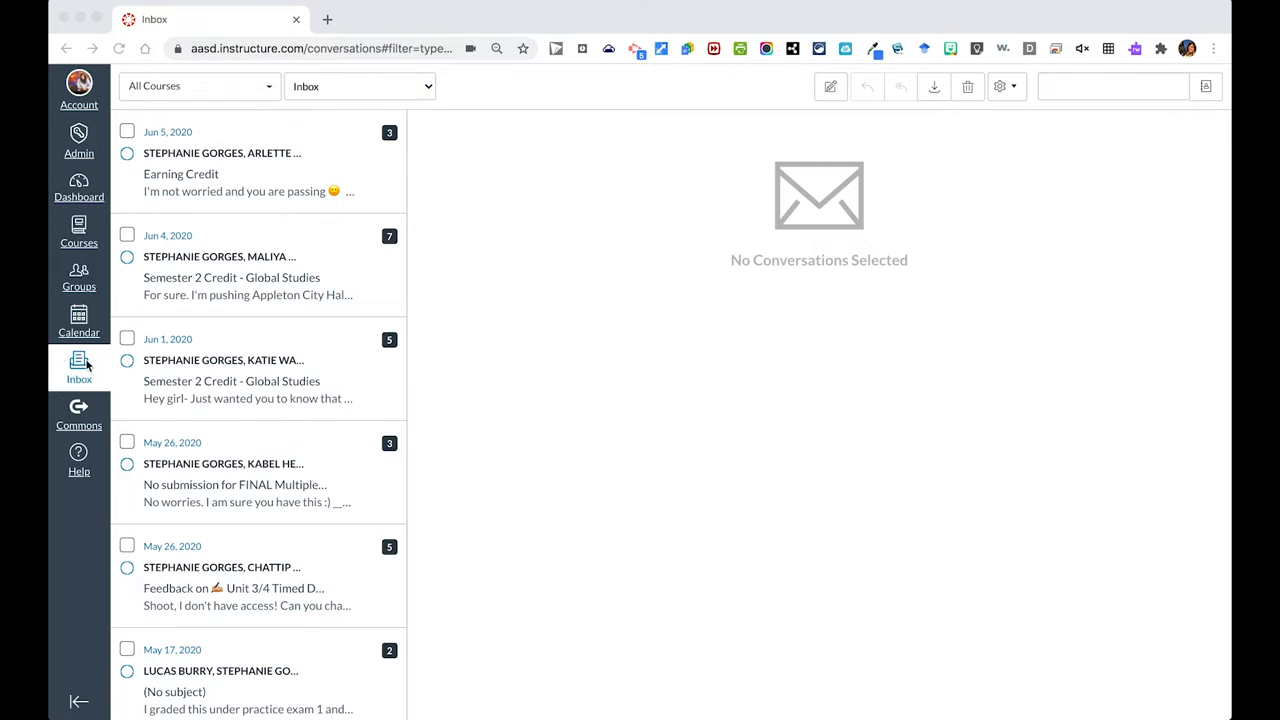
{"action": "mouse_move", "coordinate": [81, 165]}
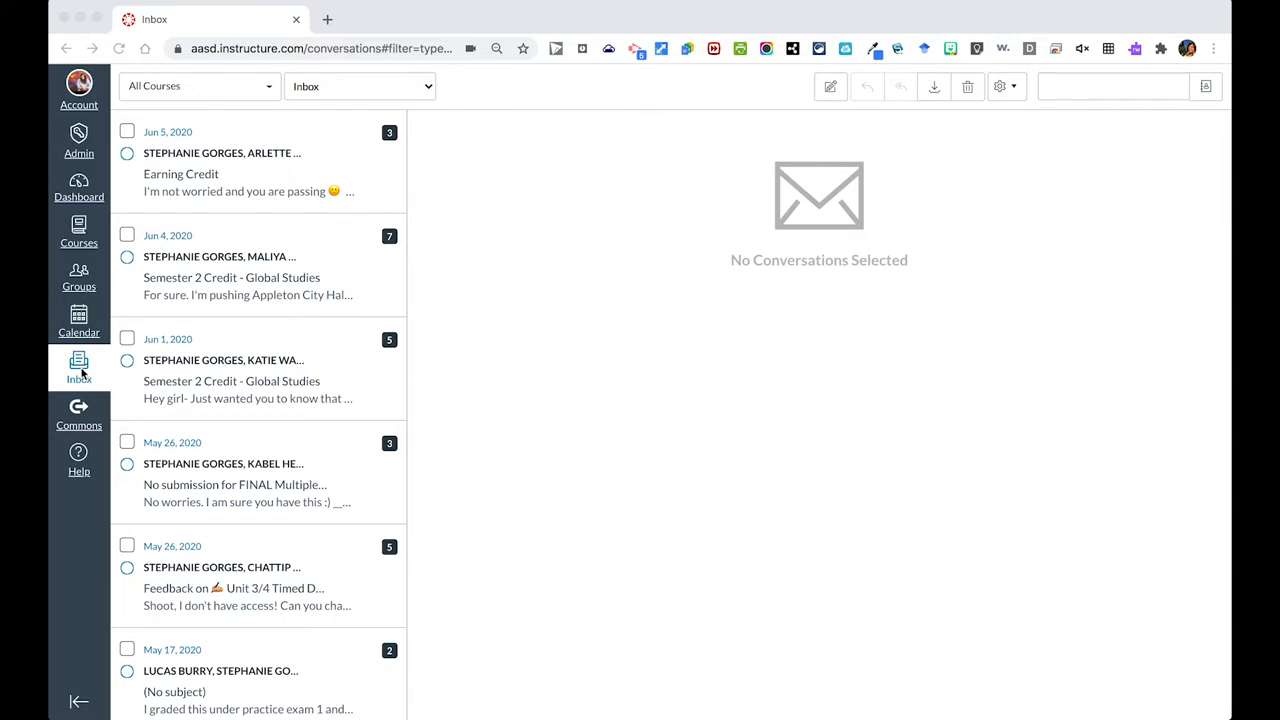
{"action": "mouse_move", "coordinate": [90, 350]}
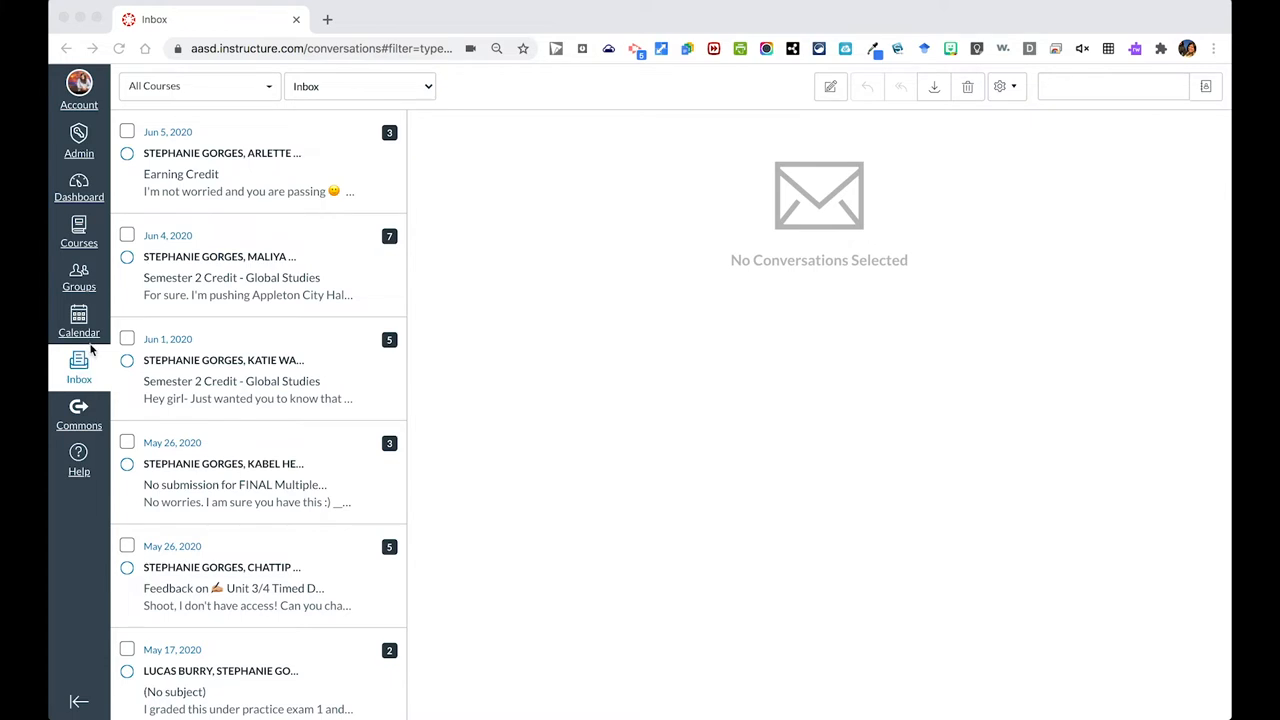
{"action": "mouse_move", "coordinate": [240, 90]}
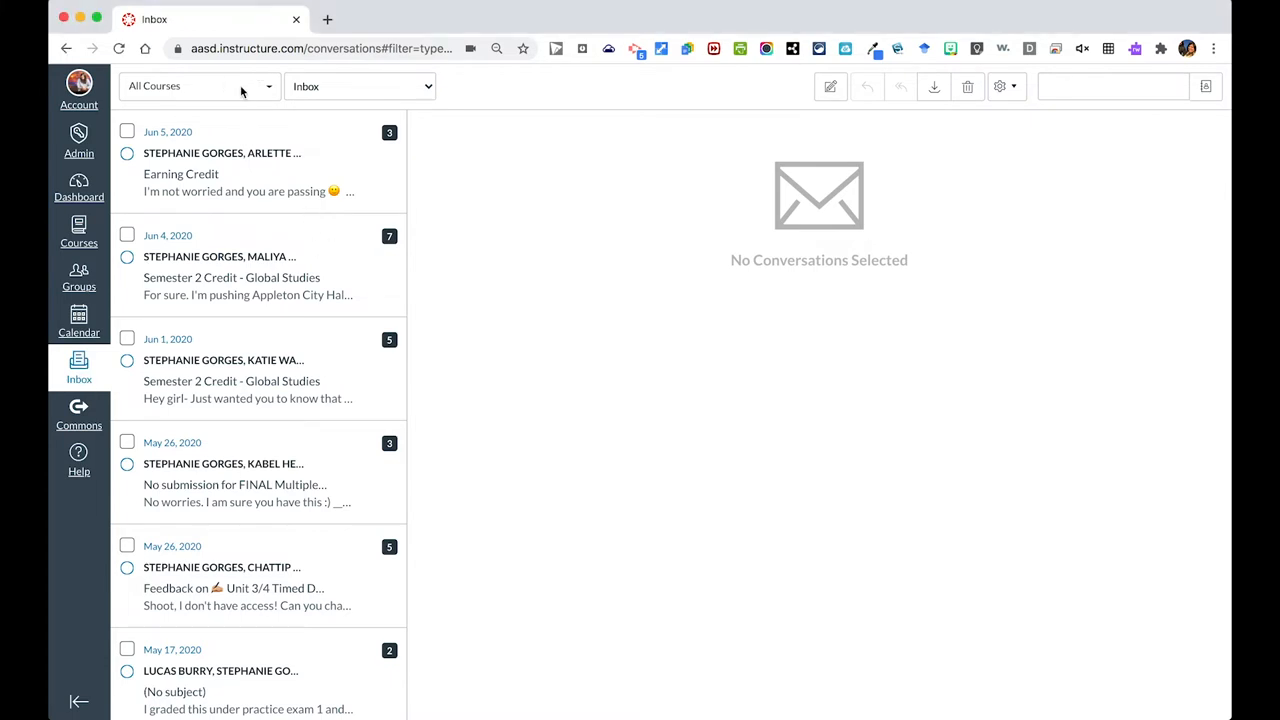
{"action": "mouse_move", "coordinate": [408, 183]}
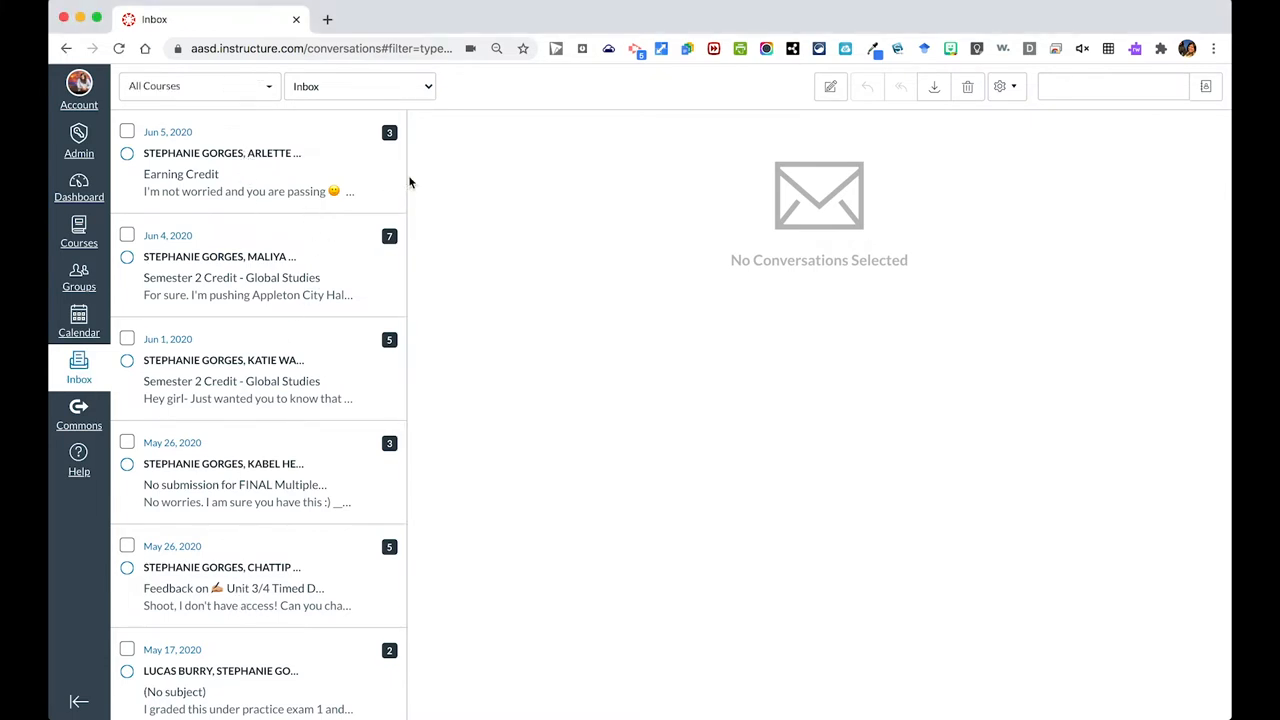
- Filter messages to the concluded Global Studies course, view sent messages, then return to the inbox
{"action": "left_click", "coordinate": [198, 86]}
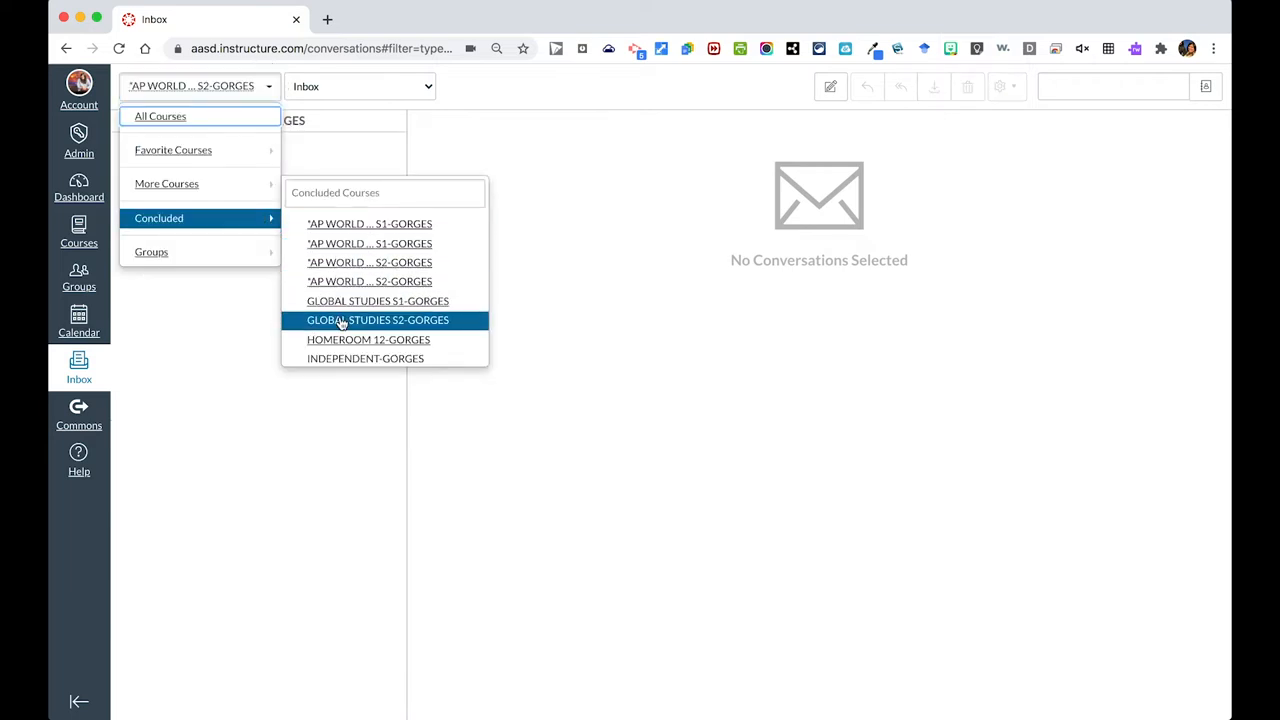
{"action": "left_click", "coordinate": [377, 320]}
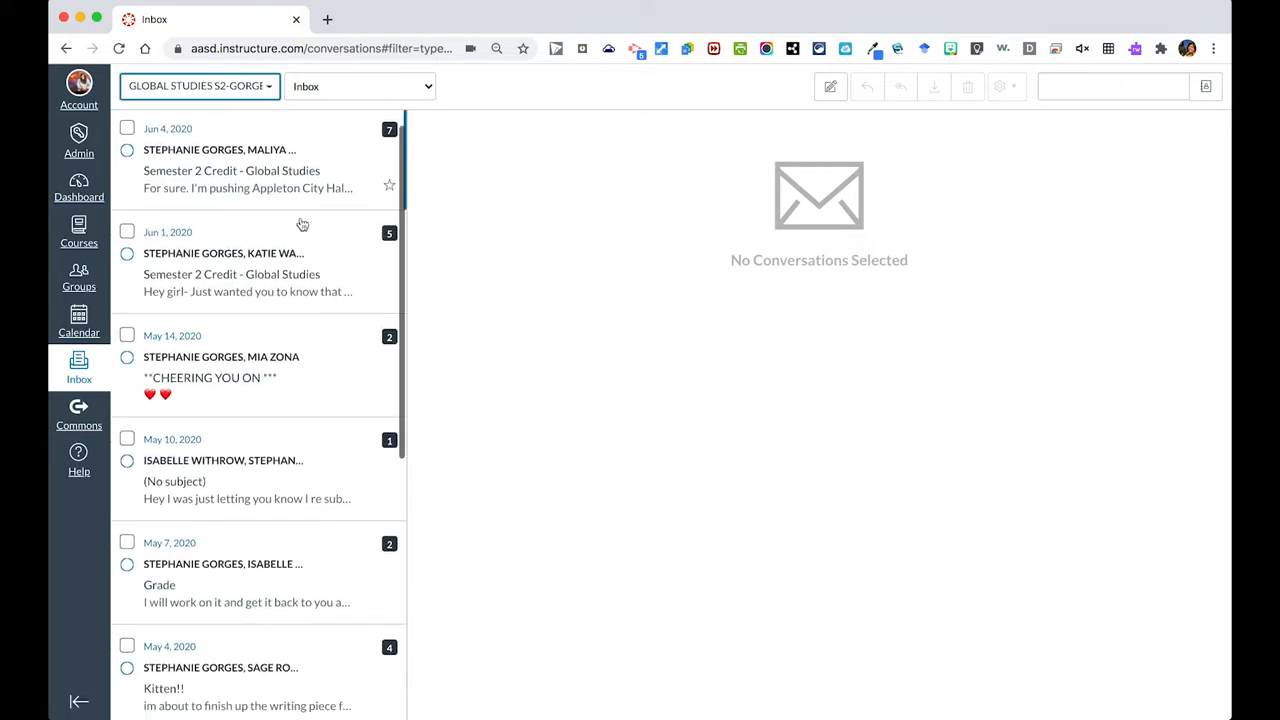
{"action": "left_click", "coordinate": [198, 85]}
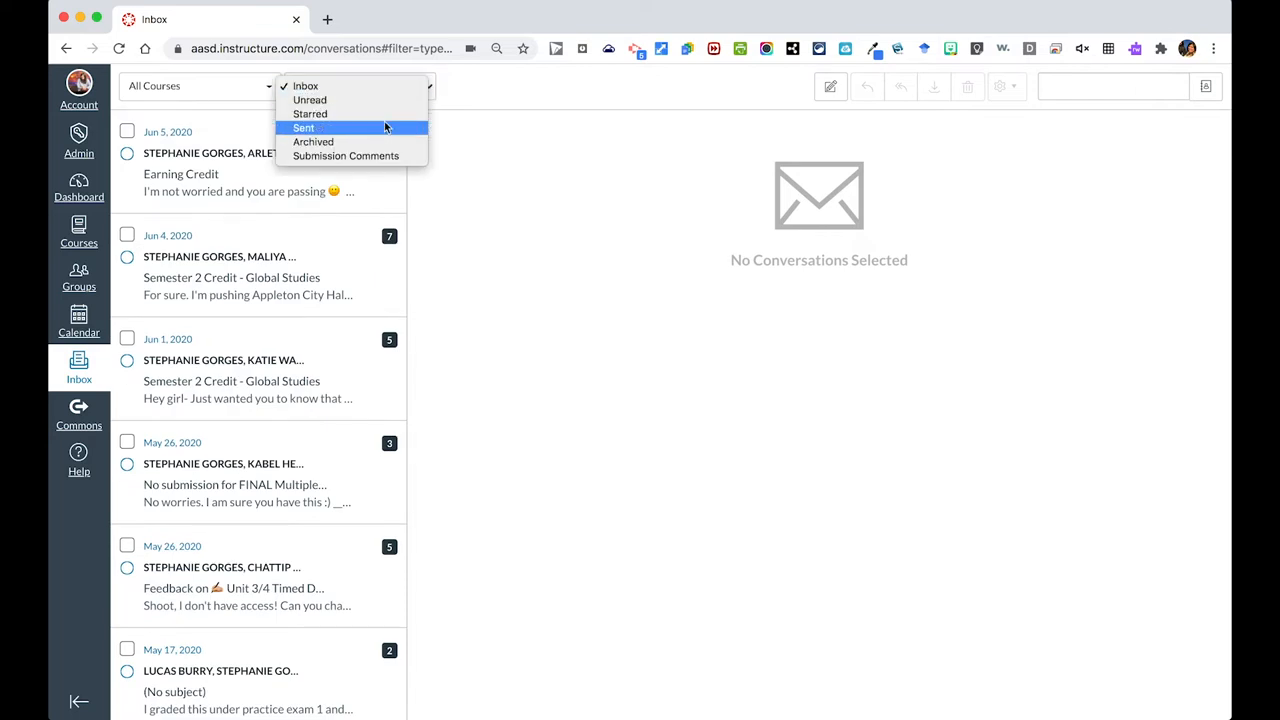
{"action": "left_click", "coordinate": [303, 127]}
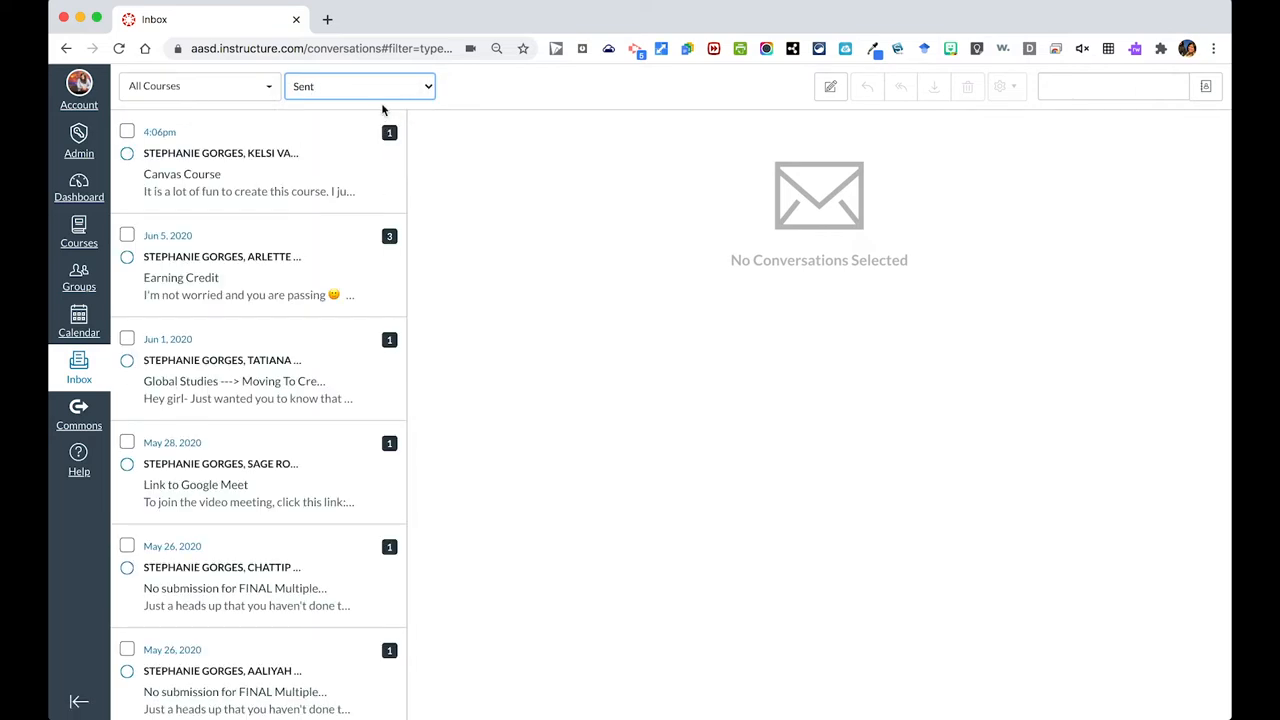
{"action": "left_click", "coordinate": [359, 85]}
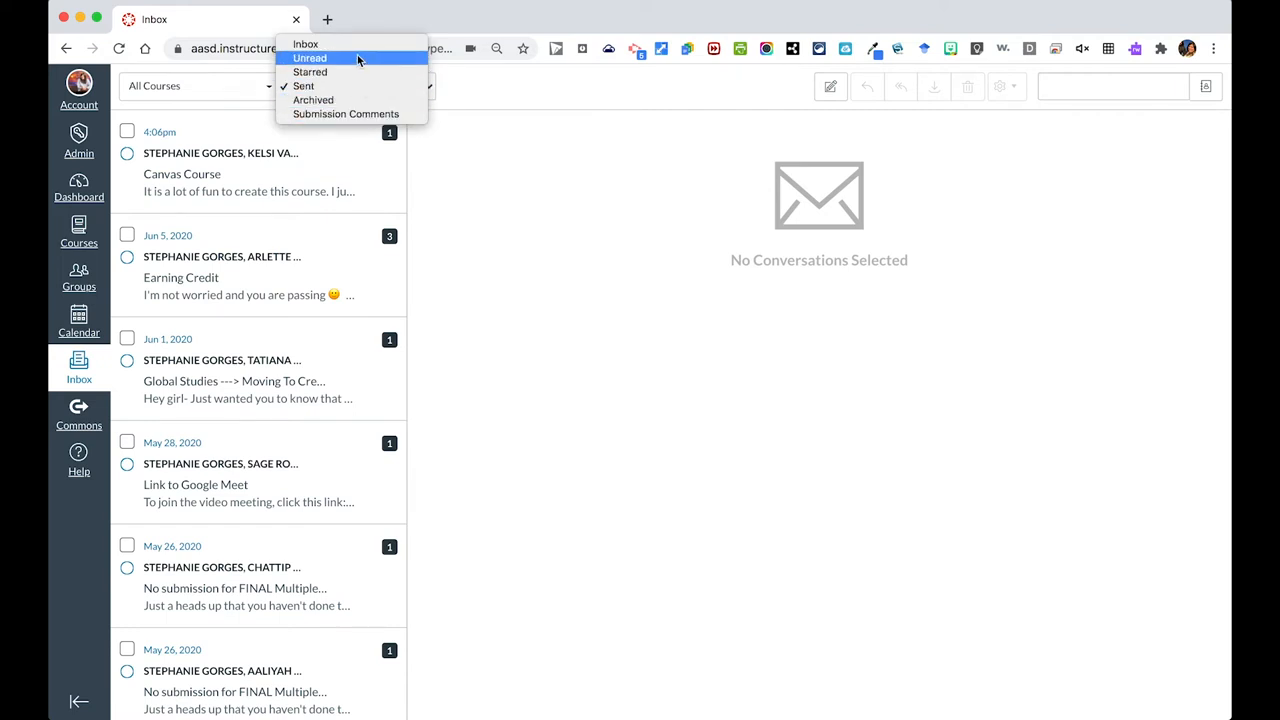
{"action": "left_click", "coordinate": [306, 43]}
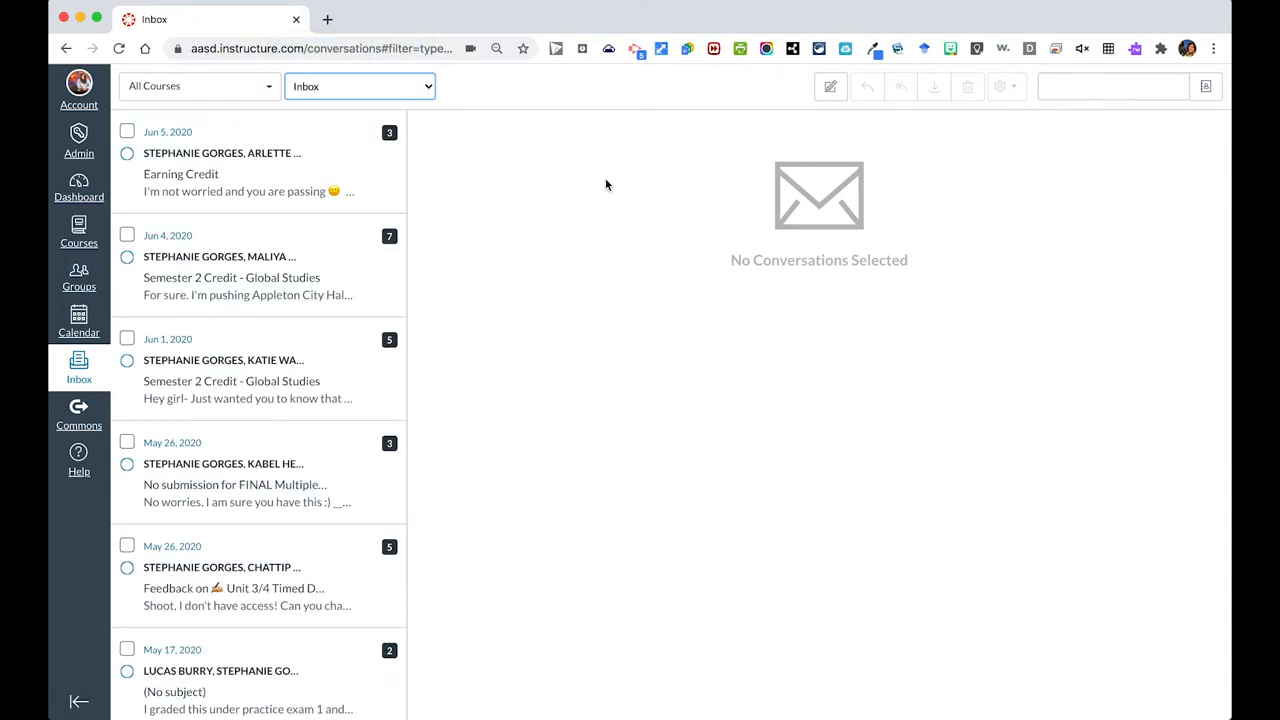
{"action": "mouse_move", "coordinate": [751, 201]}
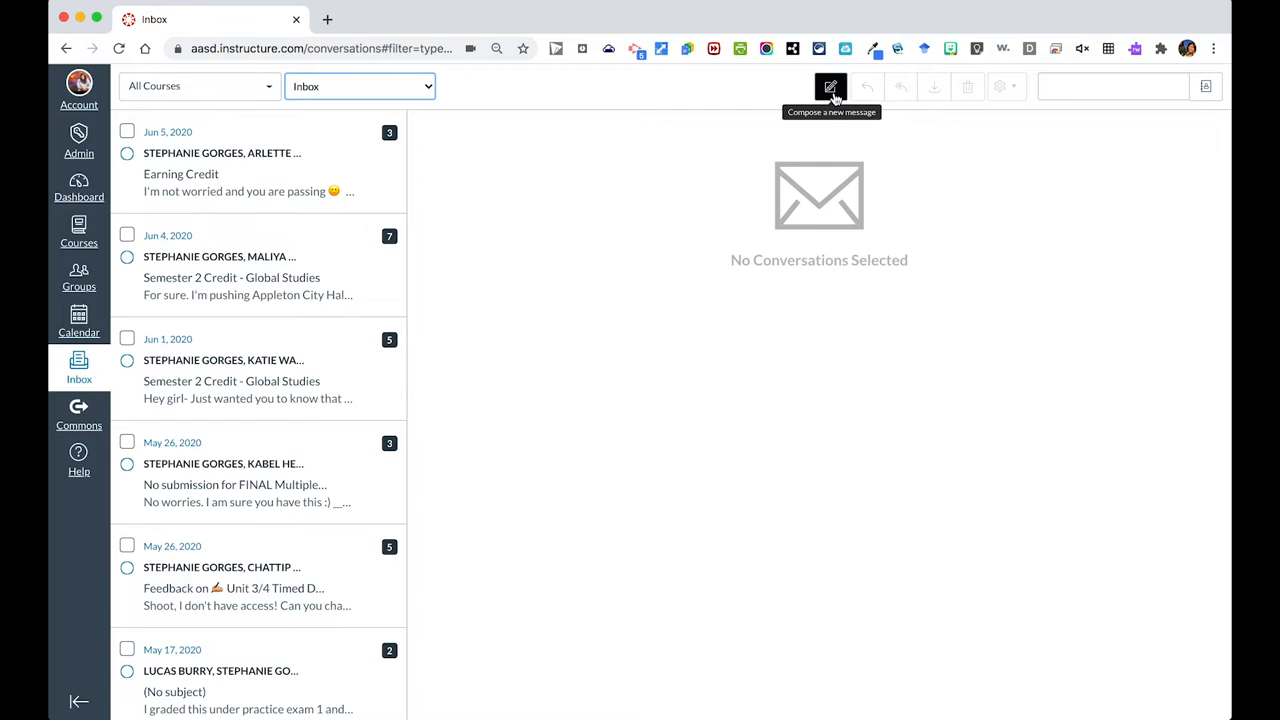
- Start a new message addressed to the student Kelsi
{"action": "left_click", "coordinate": [831, 86]}
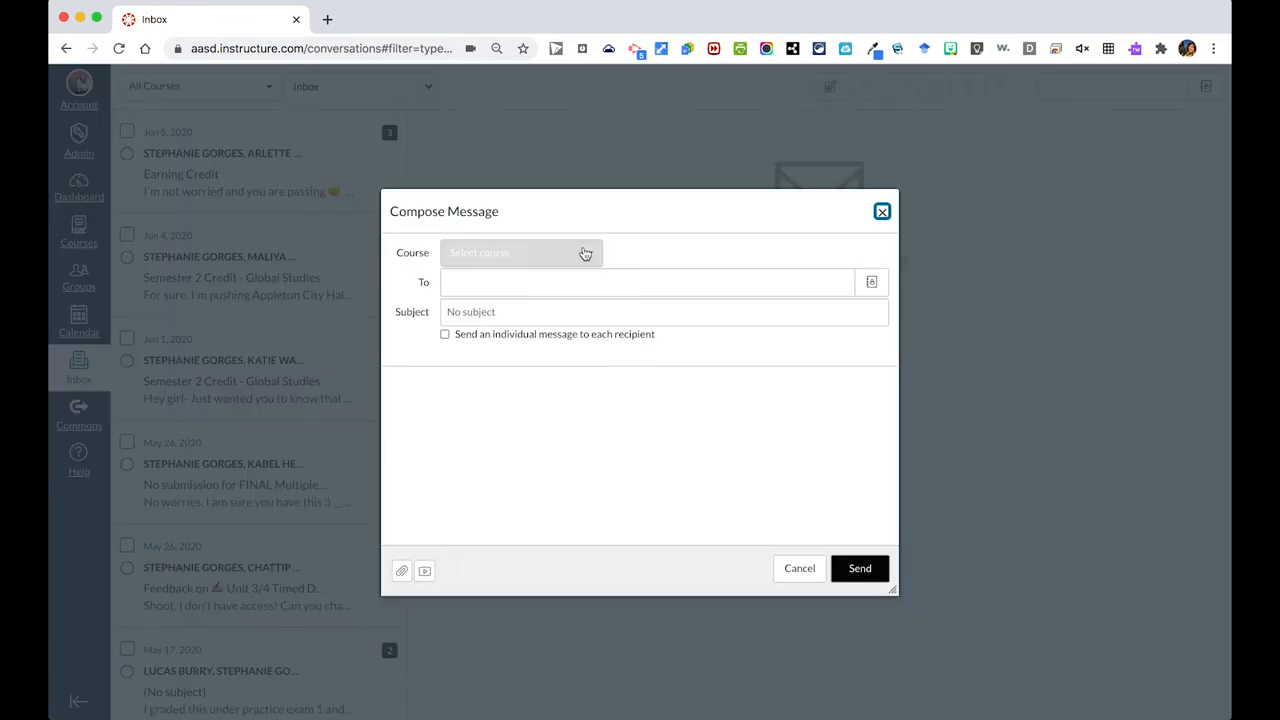
{"action": "left_click", "coordinate": [520, 252]}
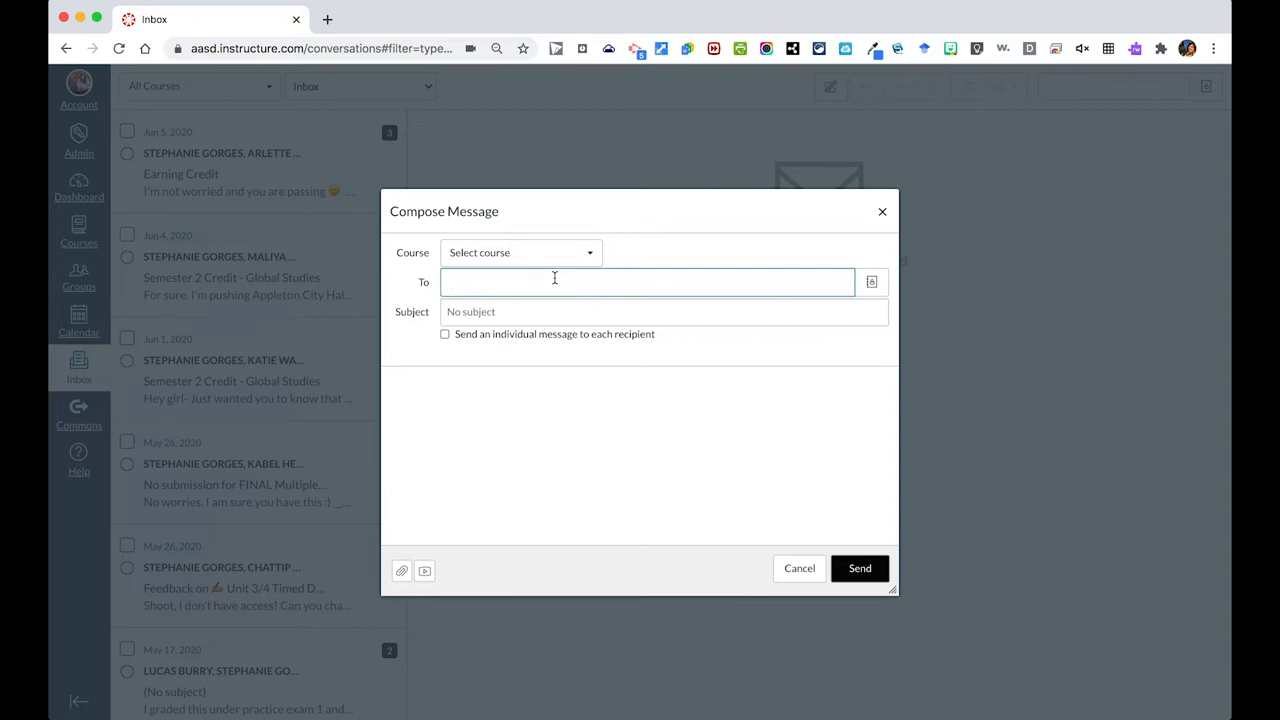
{"action": "type", "text": "kelsi"}
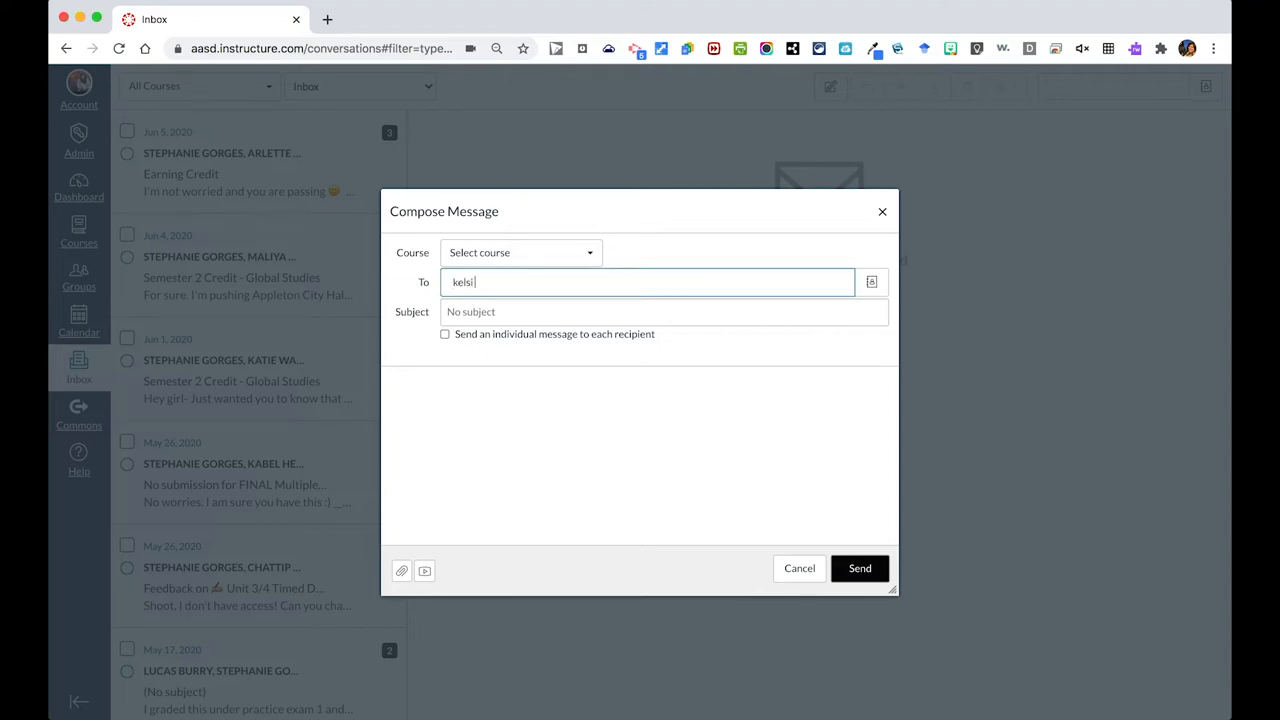
{"action": "left_click", "coordinate": [499, 282]}
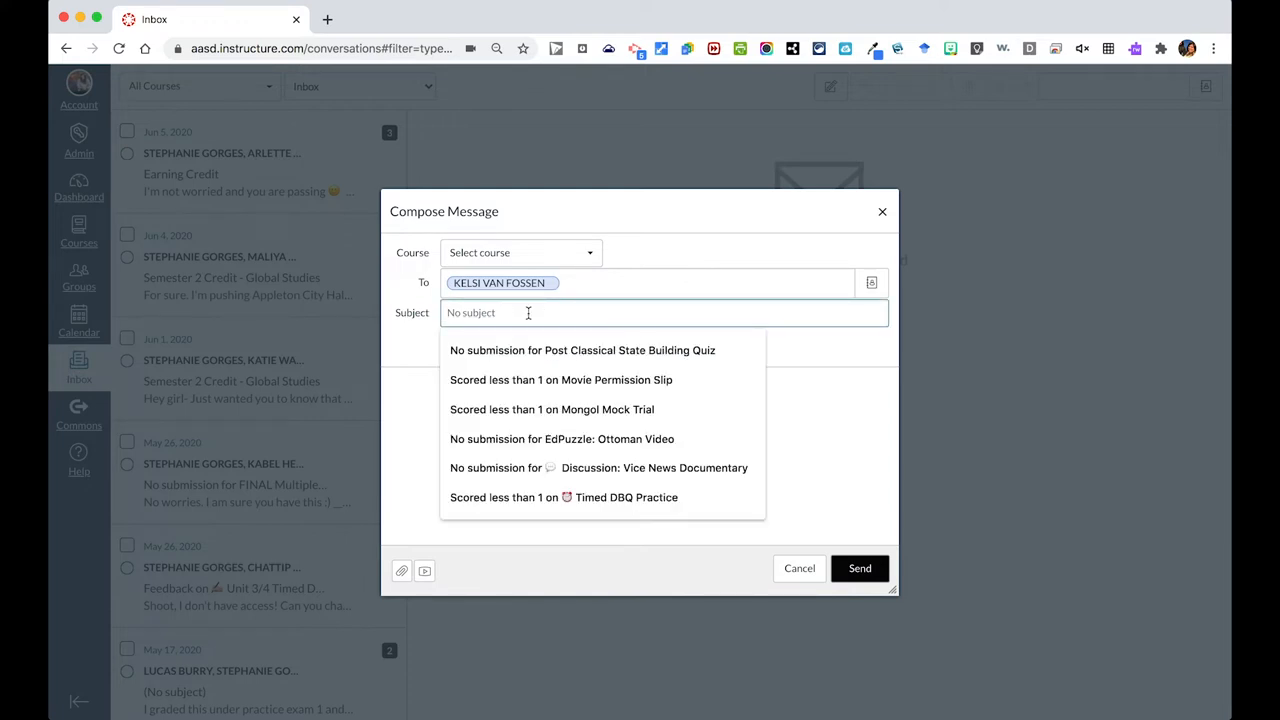
- Enter subject 'Canvas Help', add Paul as a second recipient, and send individually
{"action": "type", "text": "Canvas Help"}
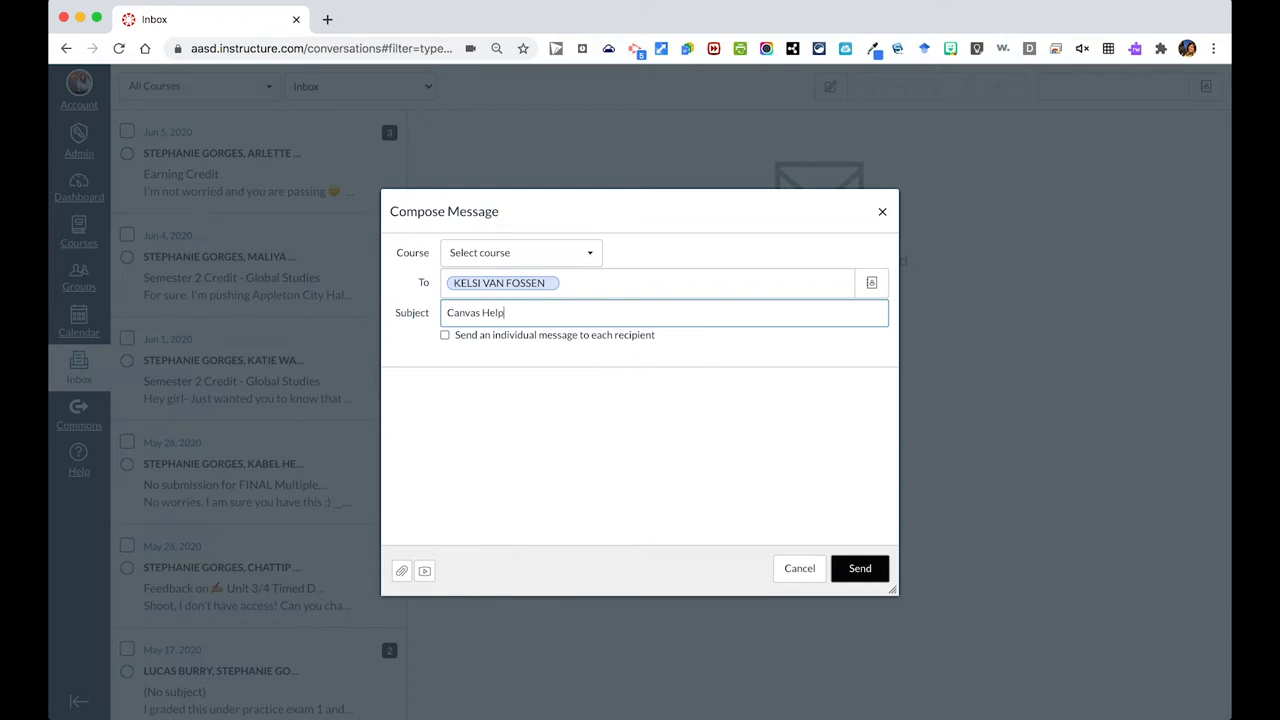
{"action": "left_click", "coordinate": [648, 283]}
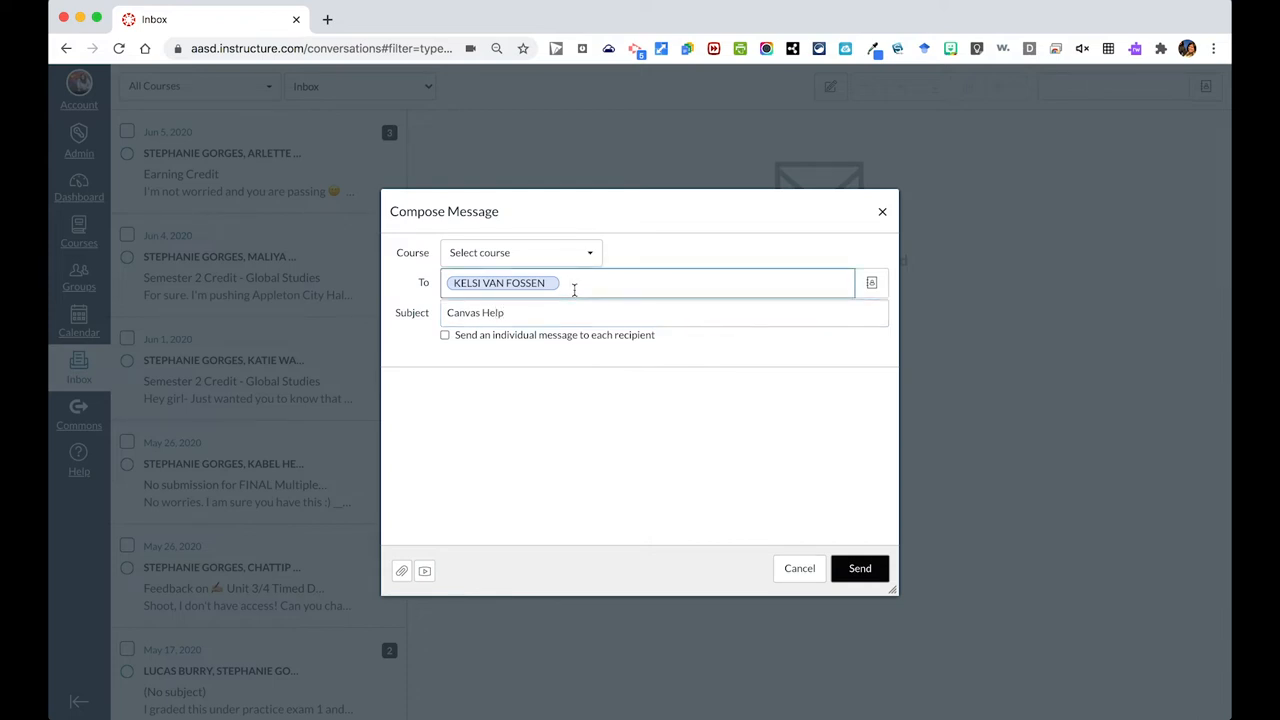
{"action": "type", "text": "Paul"}
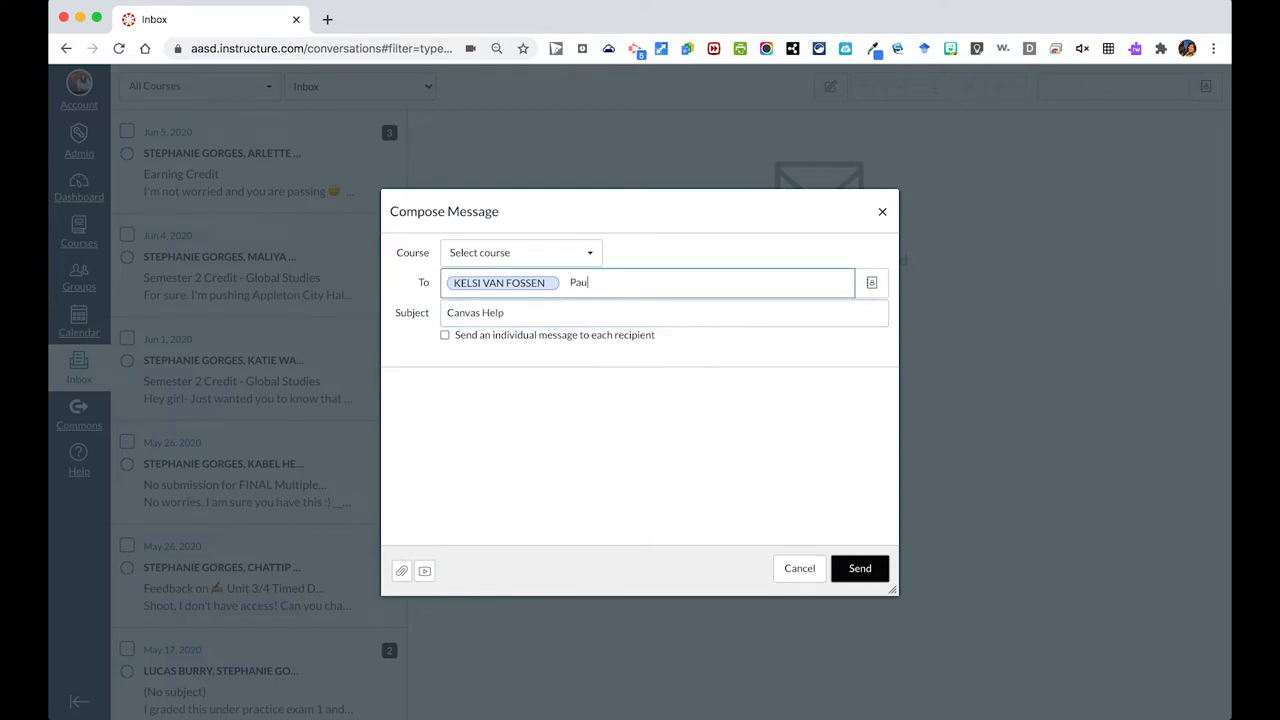
{"action": "type", "text": "a meye"}
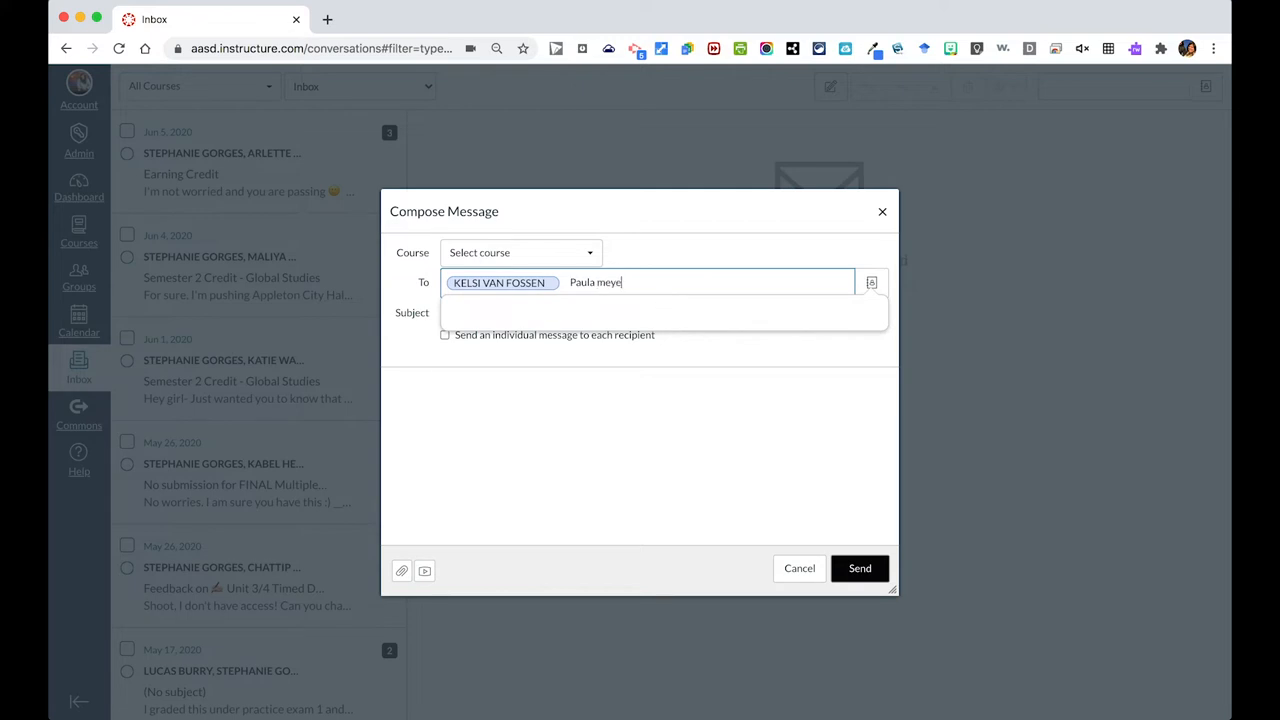
{"action": "type", "text": "Canvas Help"}
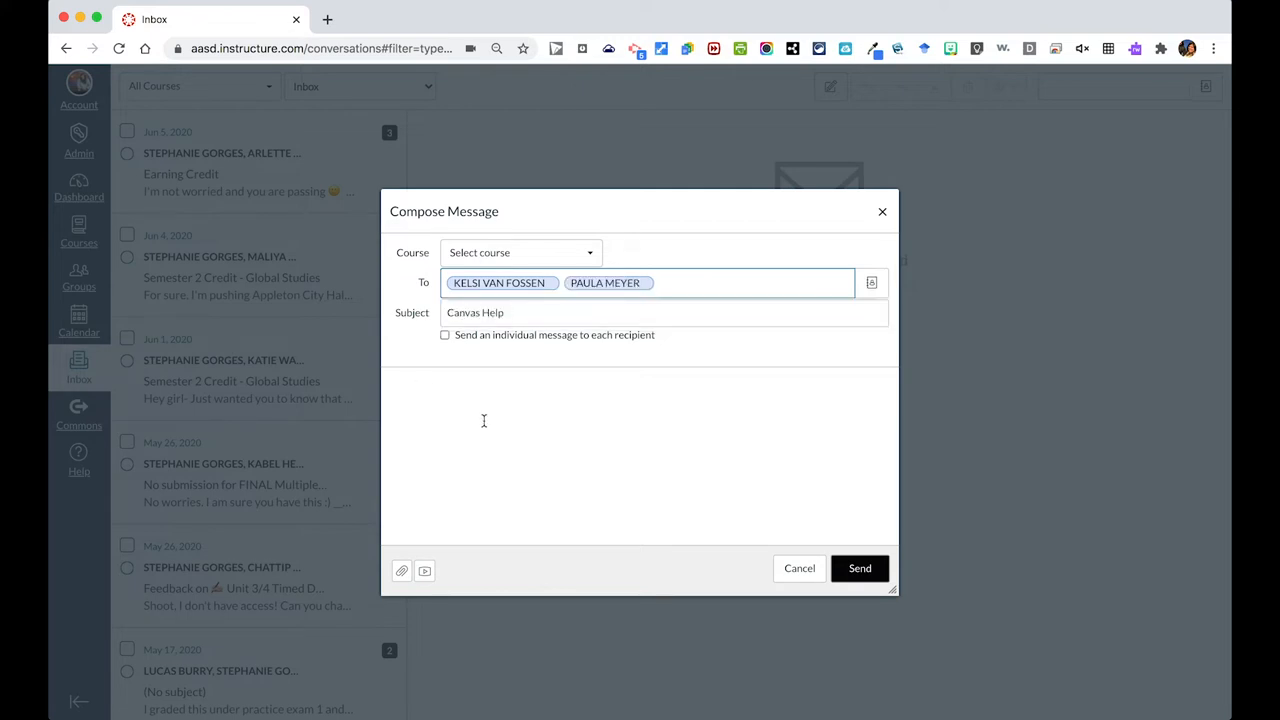
{"action": "left_click", "coordinate": [445, 335]}
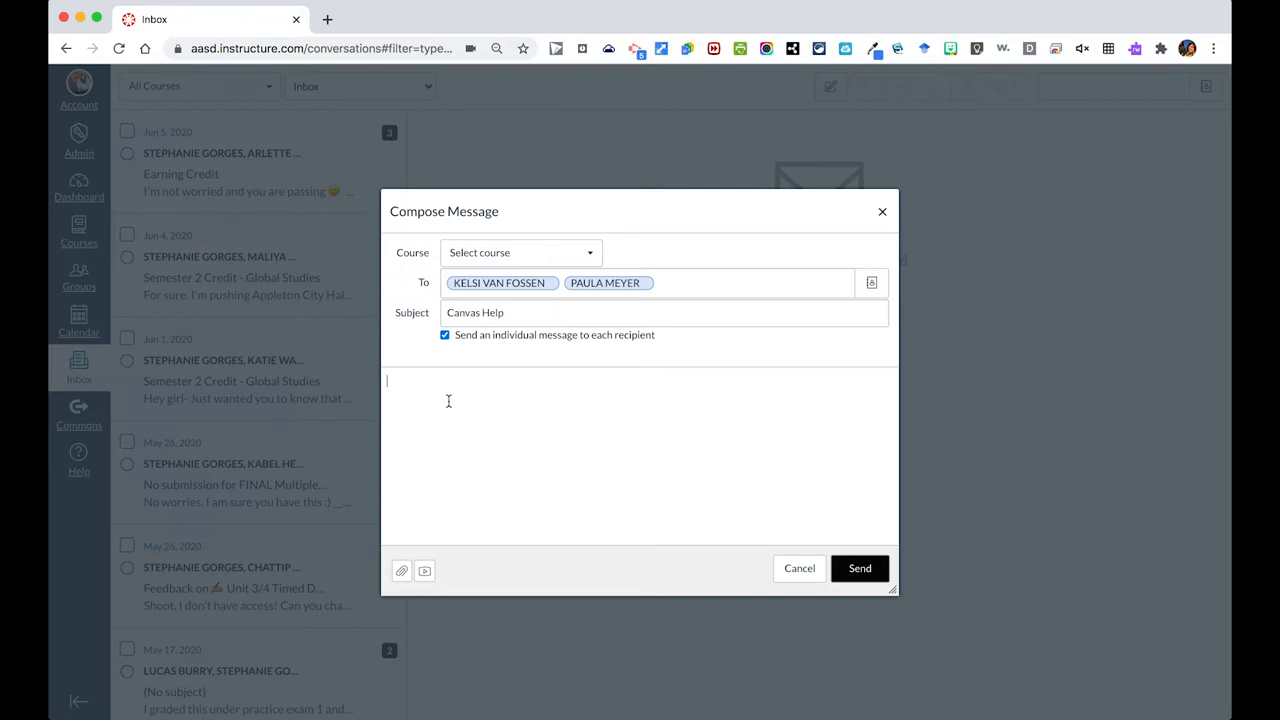
- Write the body 'Can you help me?' and send the Canvas Help message to both students
{"action": "type", "text": "Can you help me?"}
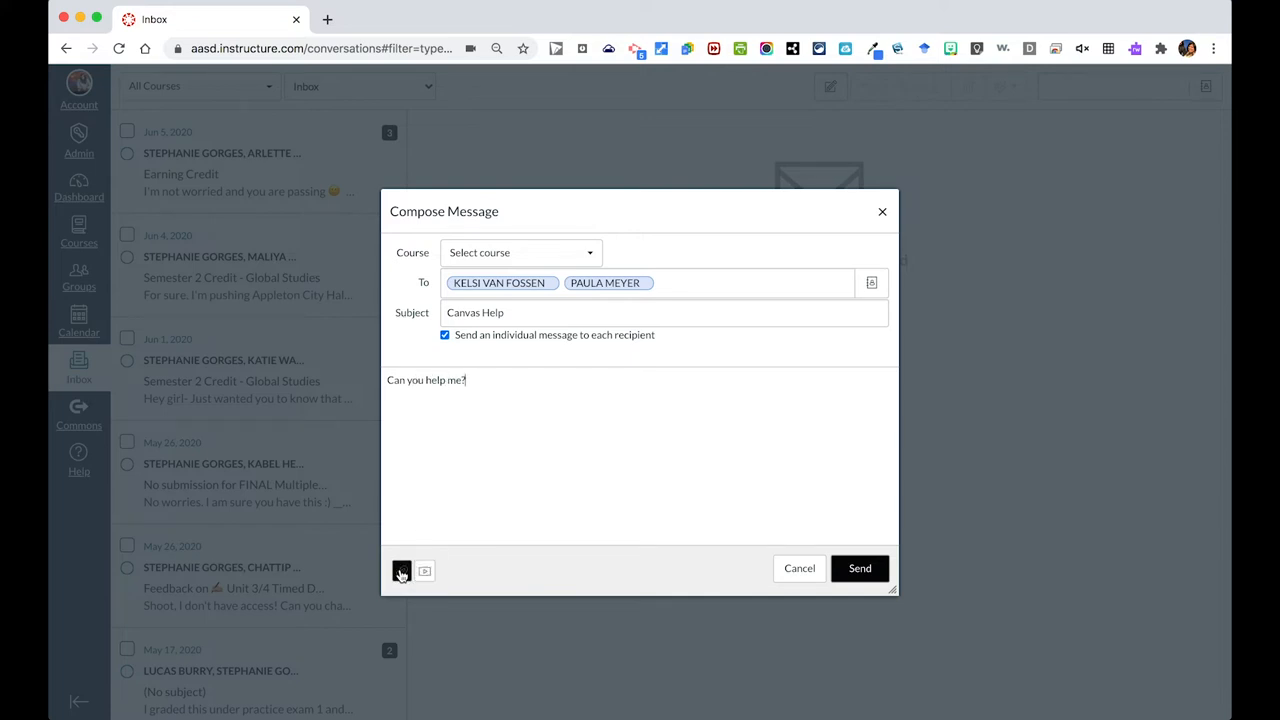
{"action": "mouse_move", "coordinate": [401, 571]}
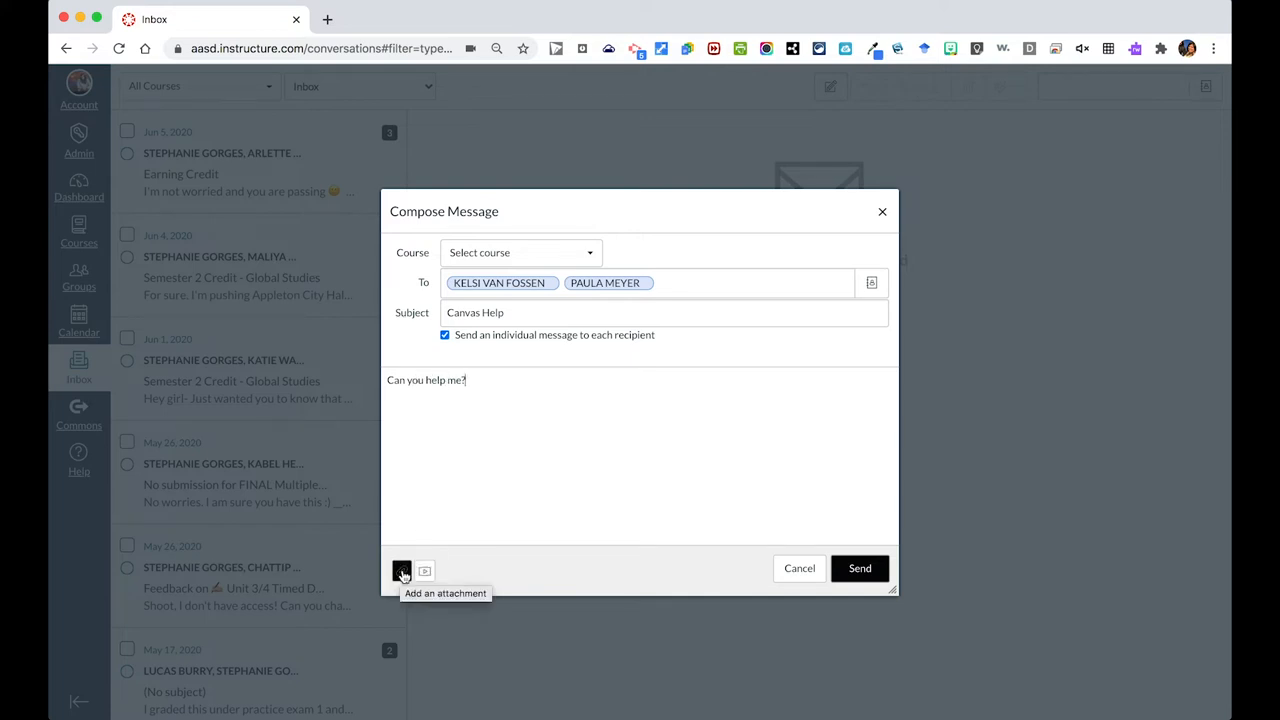
{"action": "left_click", "coordinate": [424, 571]}
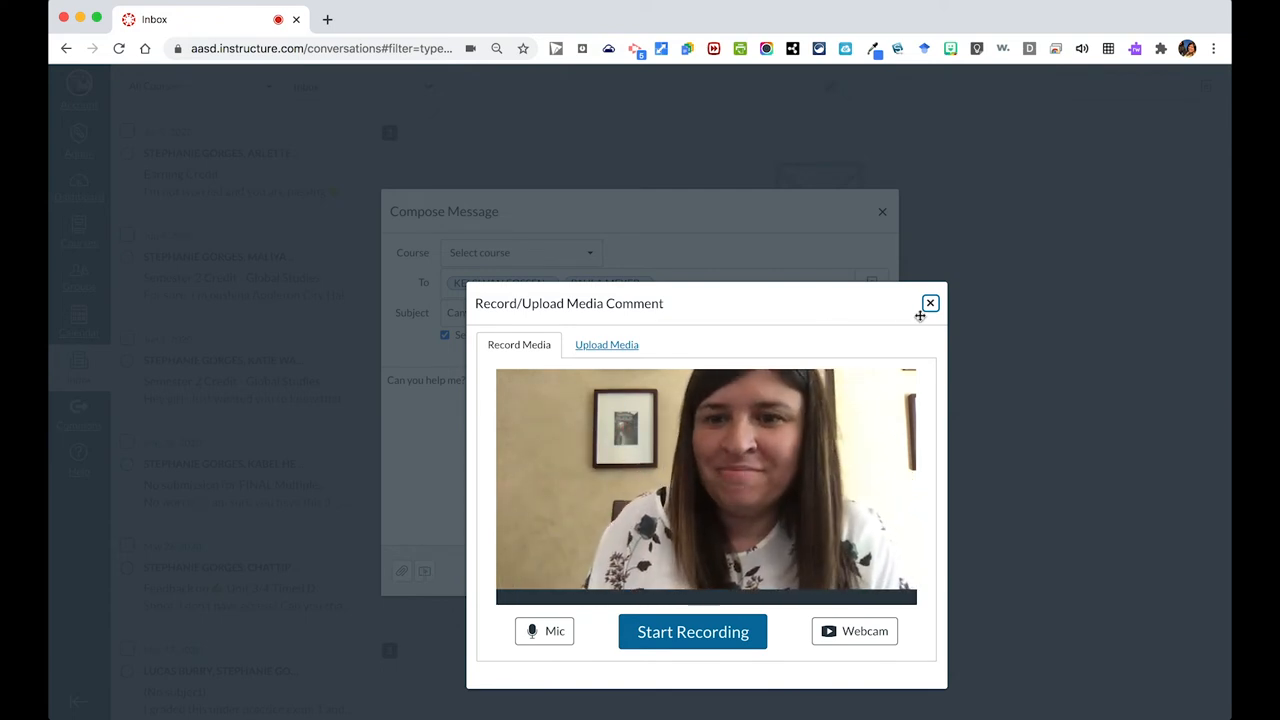
{"action": "left_click", "coordinate": [929, 302]}
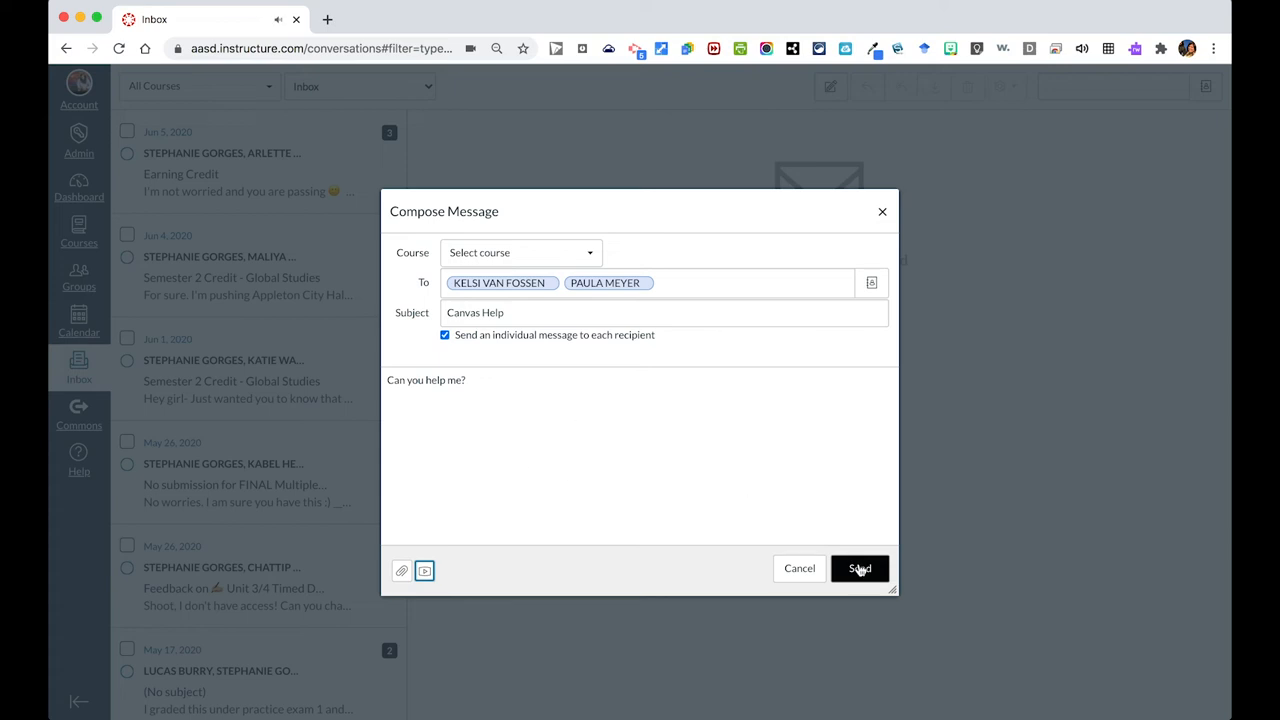
{"action": "left_click", "coordinate": [858, 568]}
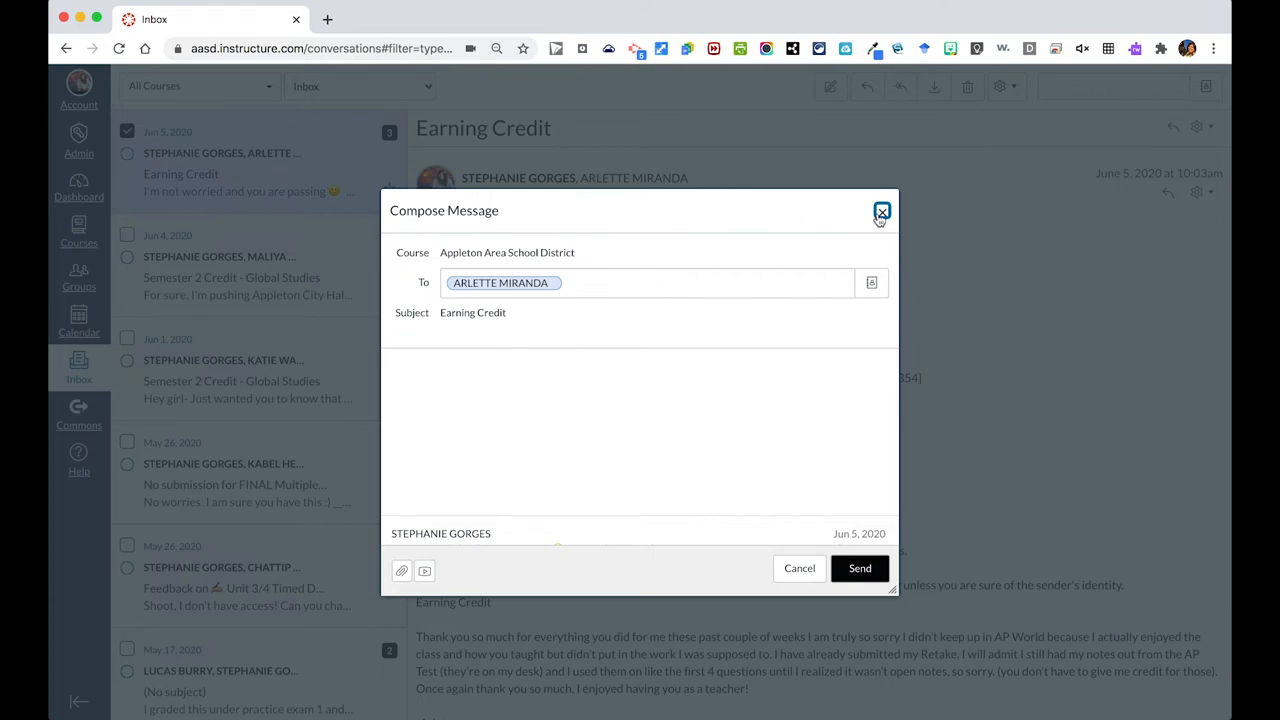
- Close the Earning Credit reply and deselect that conversation
{"action": "left_click", "coordinate": [881, 211]}
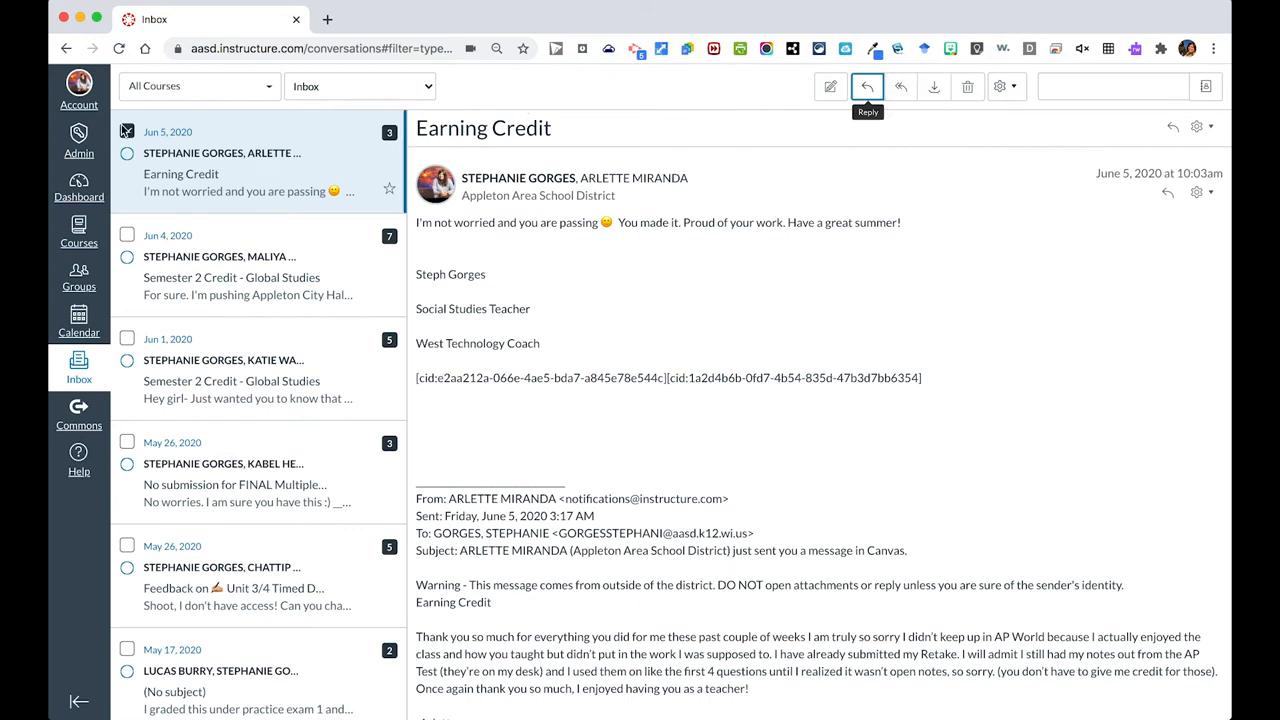
{"action": "left_click", "coordinate": [127, 131]}
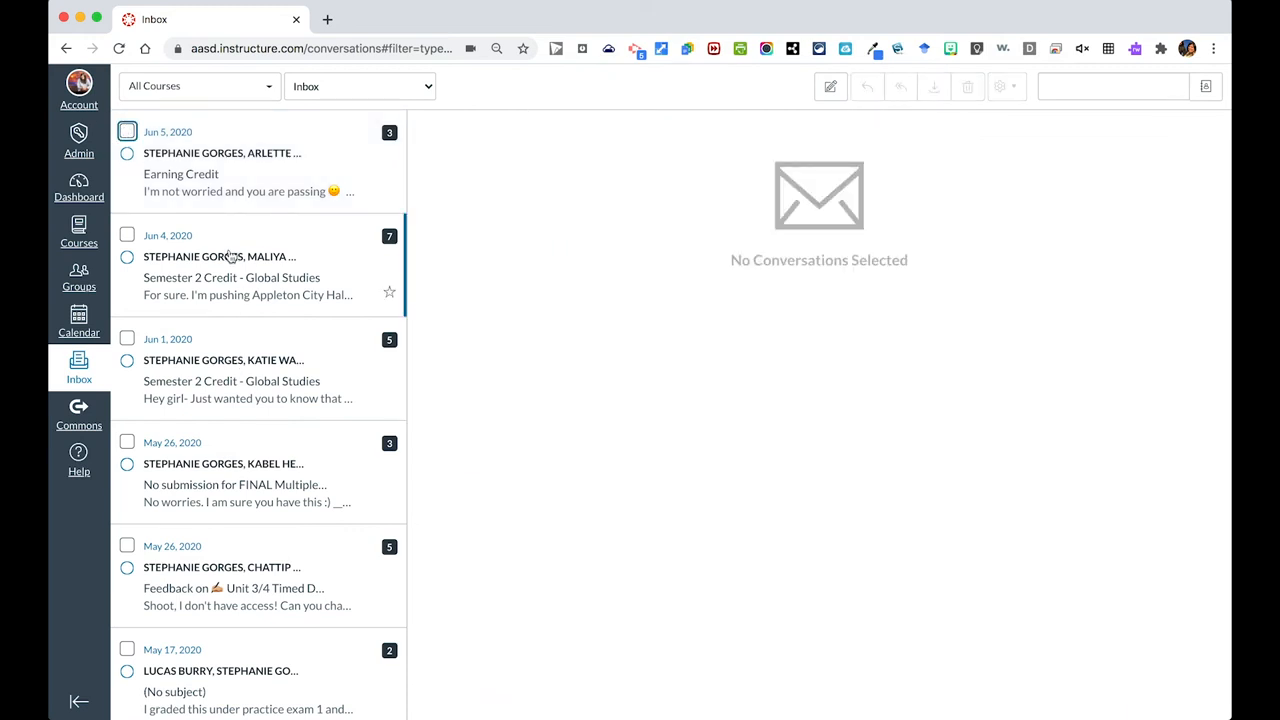
{"action": "mouse_move", "coordinate": [209, 239]}
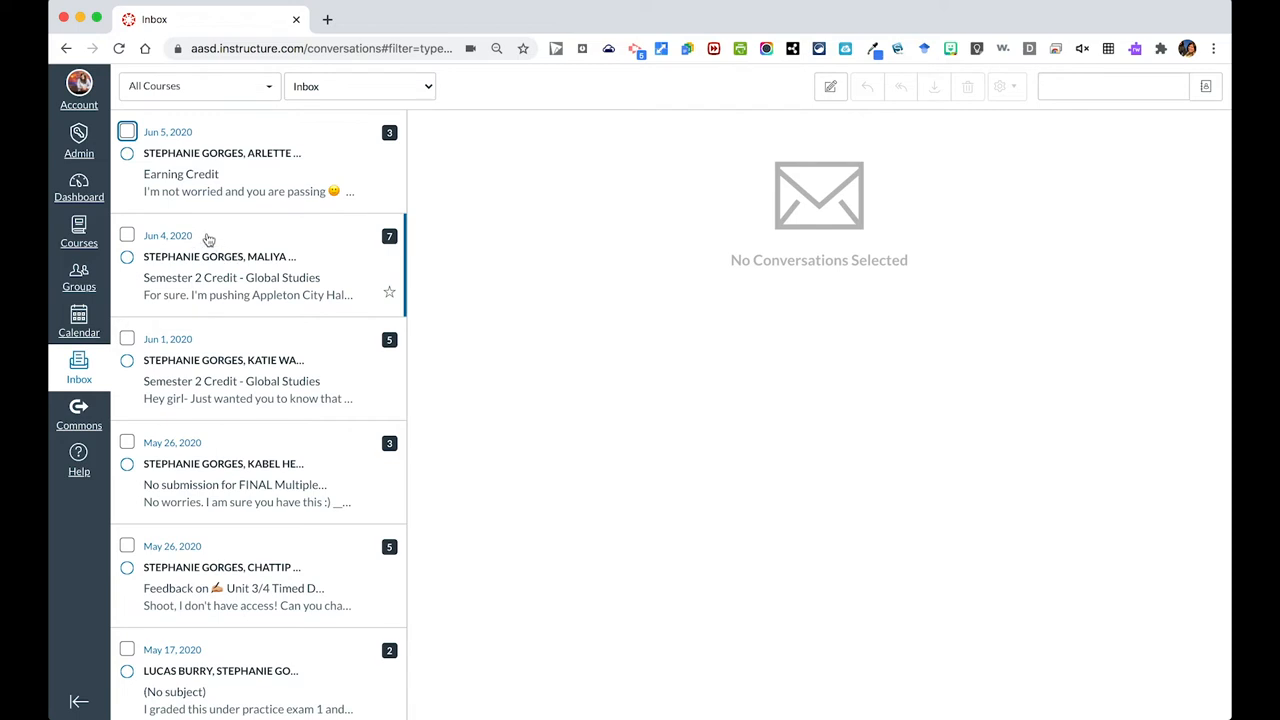
- Archive the top four selected conversations, confirming with OK
{"action": "left_click", "coordinate": [127, 131]}
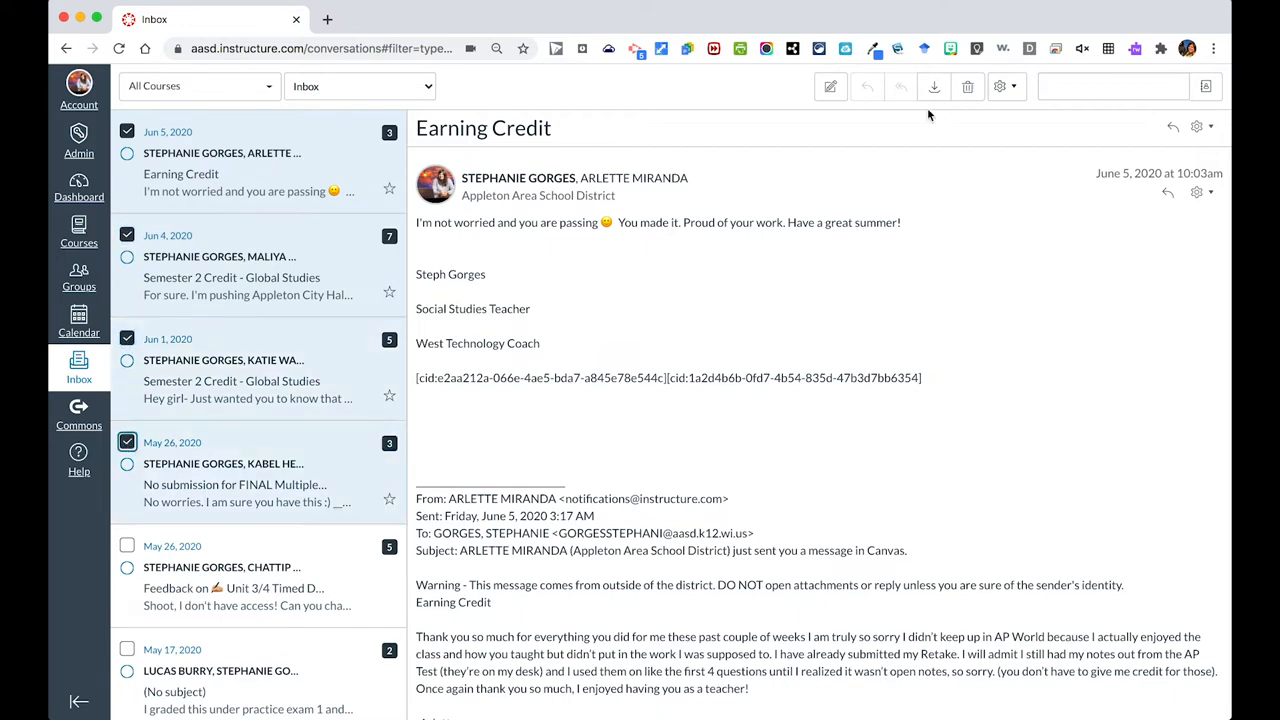
{"action": "mouse_move", "coordinate": [933, 87]}
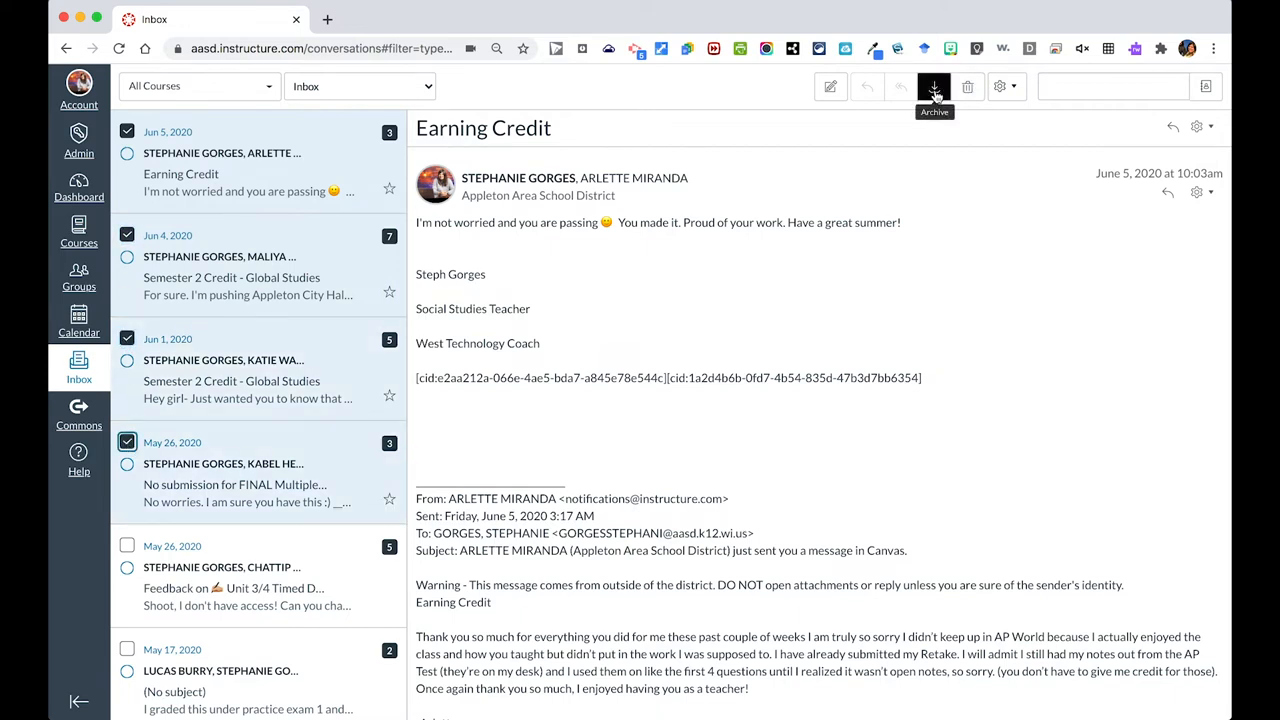
{"action": "left_click", "coordinate": [933, 86]}
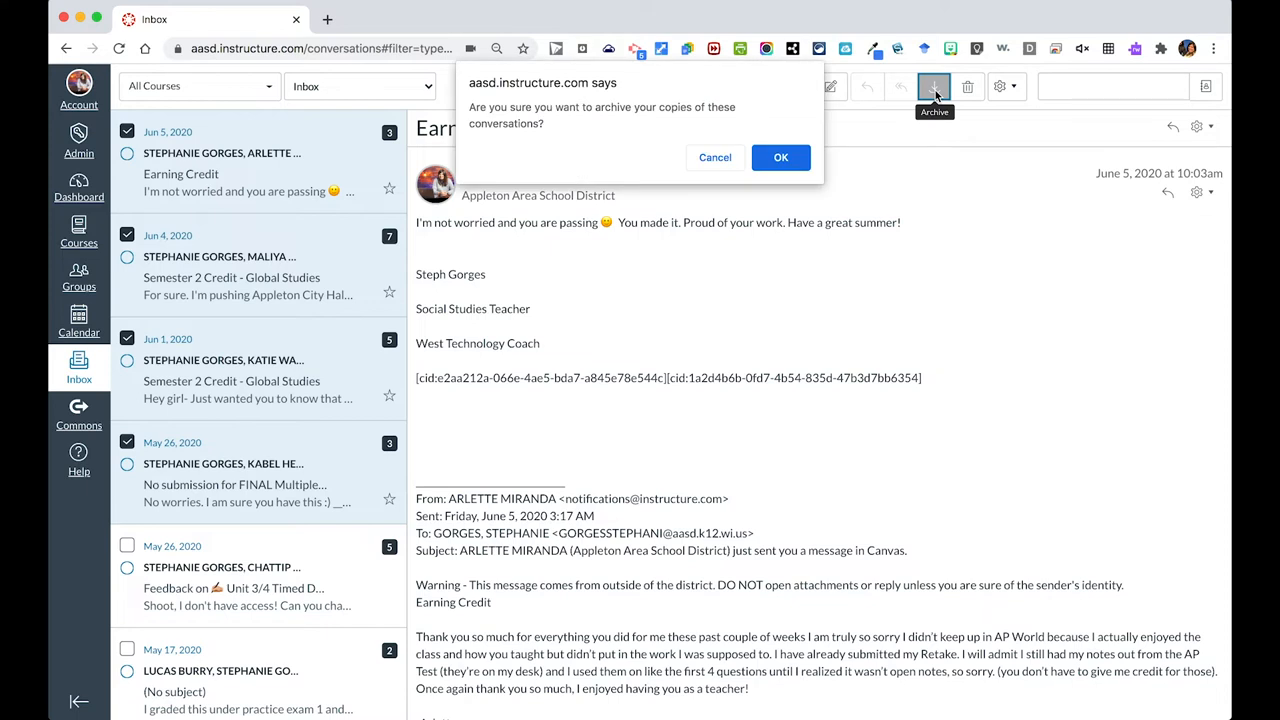
{"action": "left_click", "coordinate": [781, 157]}
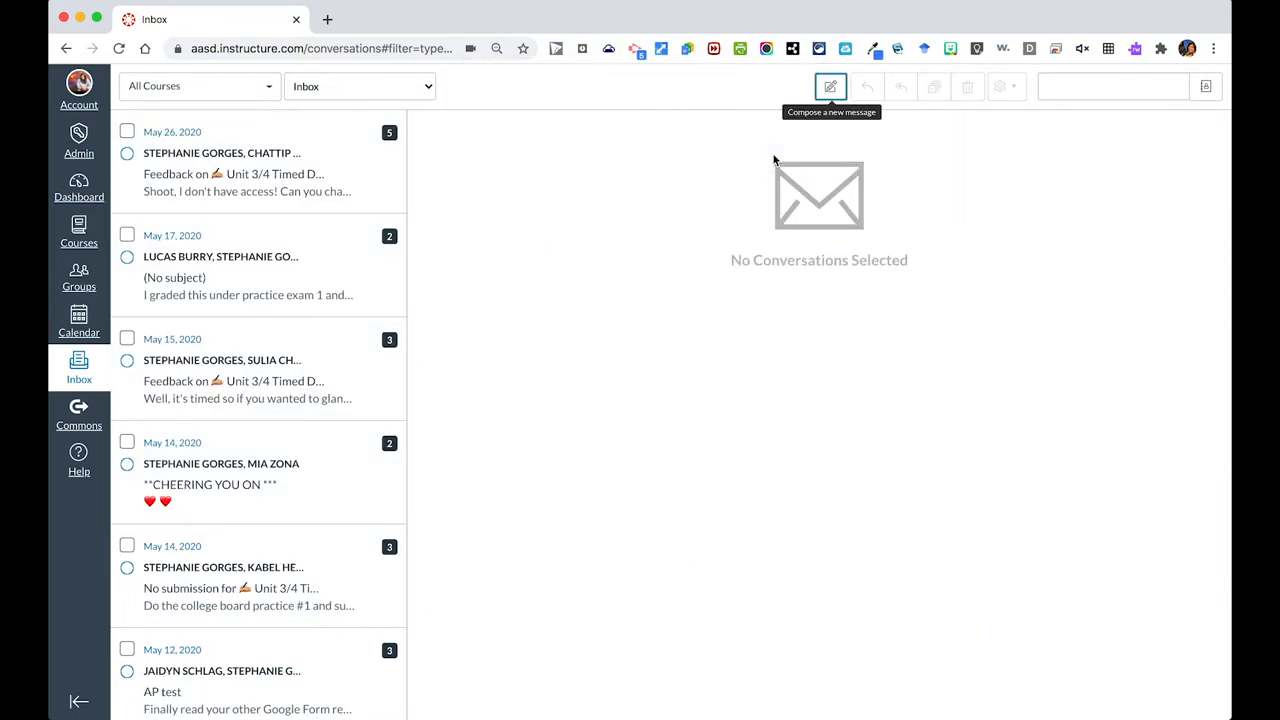
{"action": "mouse_move", "coordinate": [735, 133]}
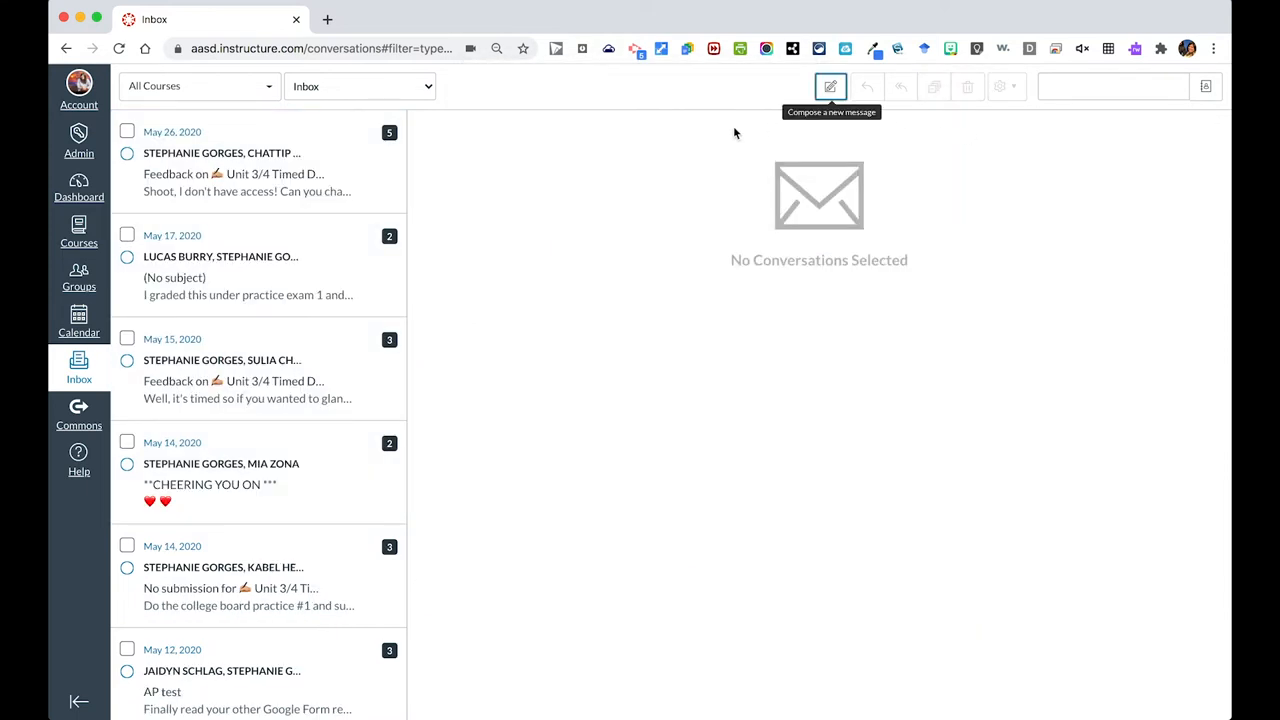
- Select the Unit 3/4 Timed DBQ feedback and May 17 conversations and delete them
{"action": "left_click", "coordinate": [250, 160]}
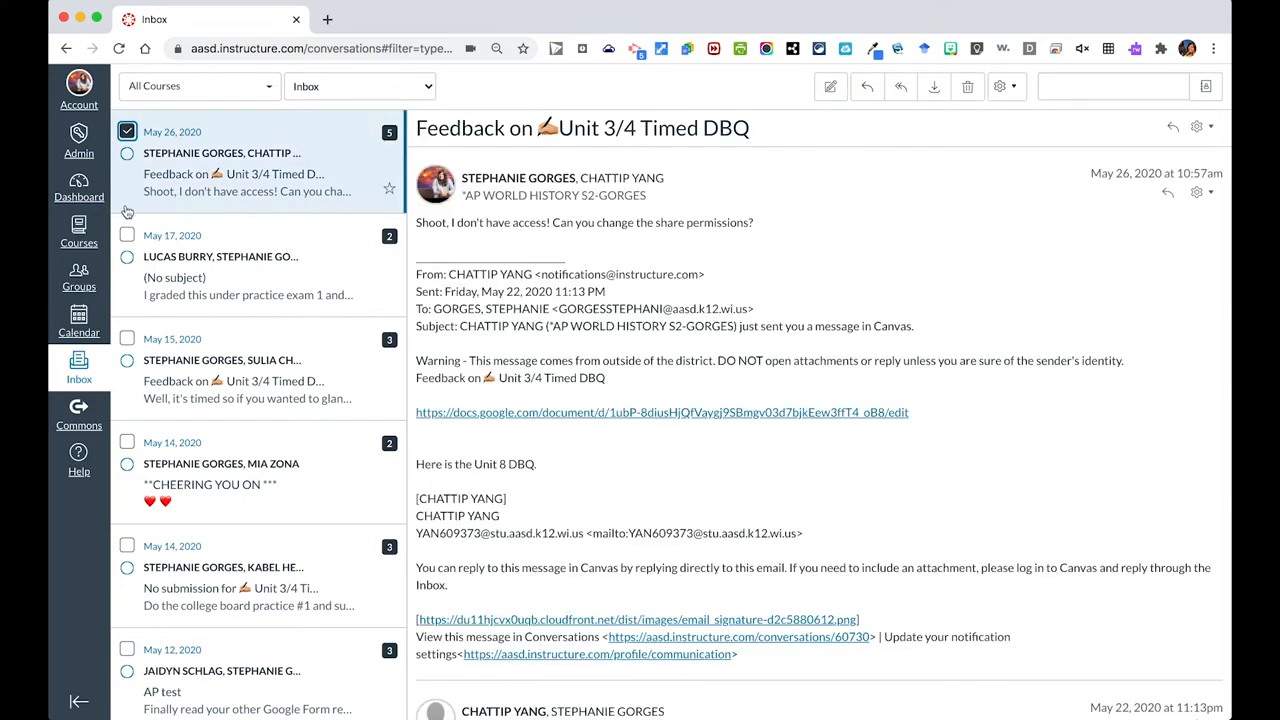
{"action": "left_click", "coordinate": [127, 234]}
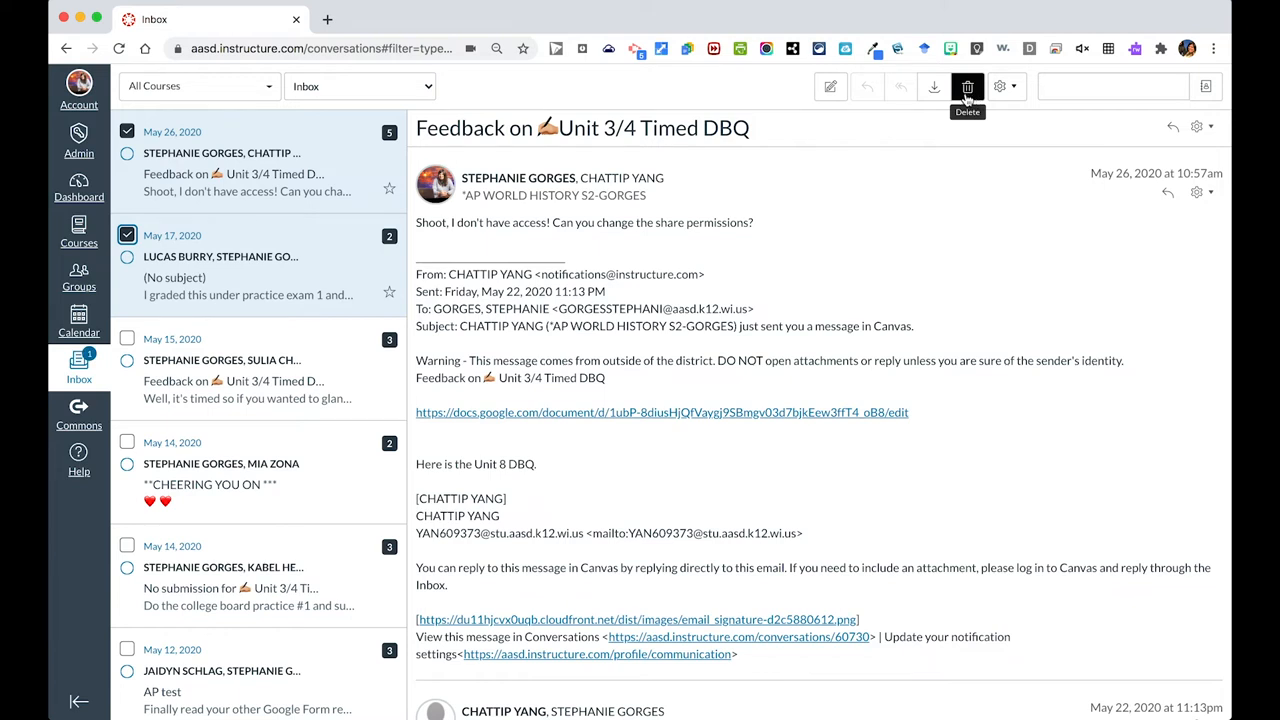
{"action": "left_click", "coordinate": [967, 86]}
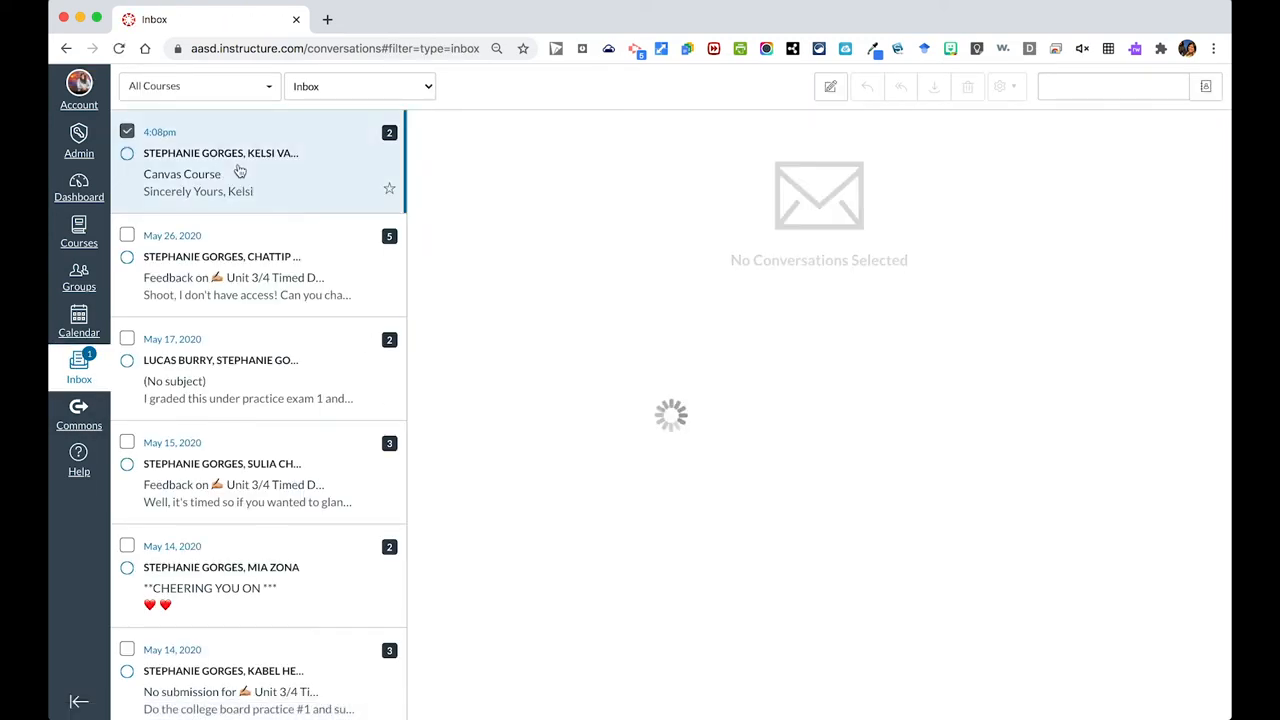
- Open the Canvas Course conversation and show its More options gear menu
{"action": "left_click", "coordinate": [220, 170]}
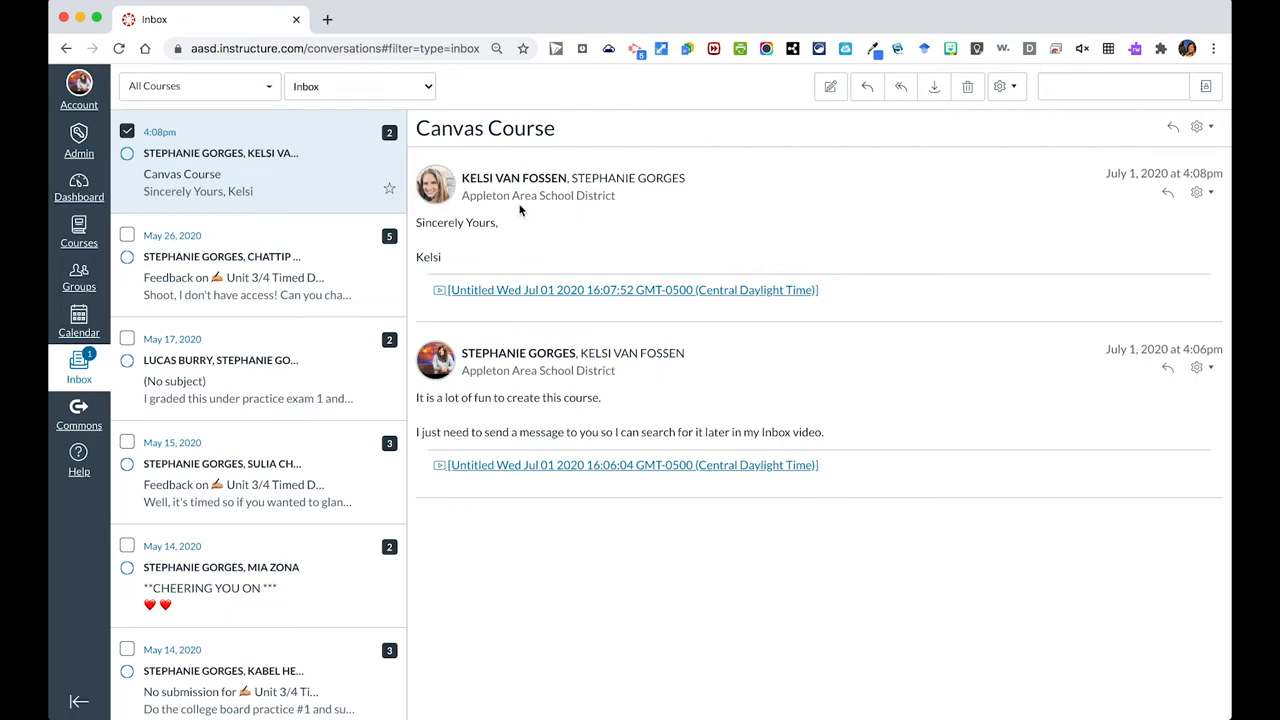
{"action": "mouse_move", "coordinate": [80, 375]}
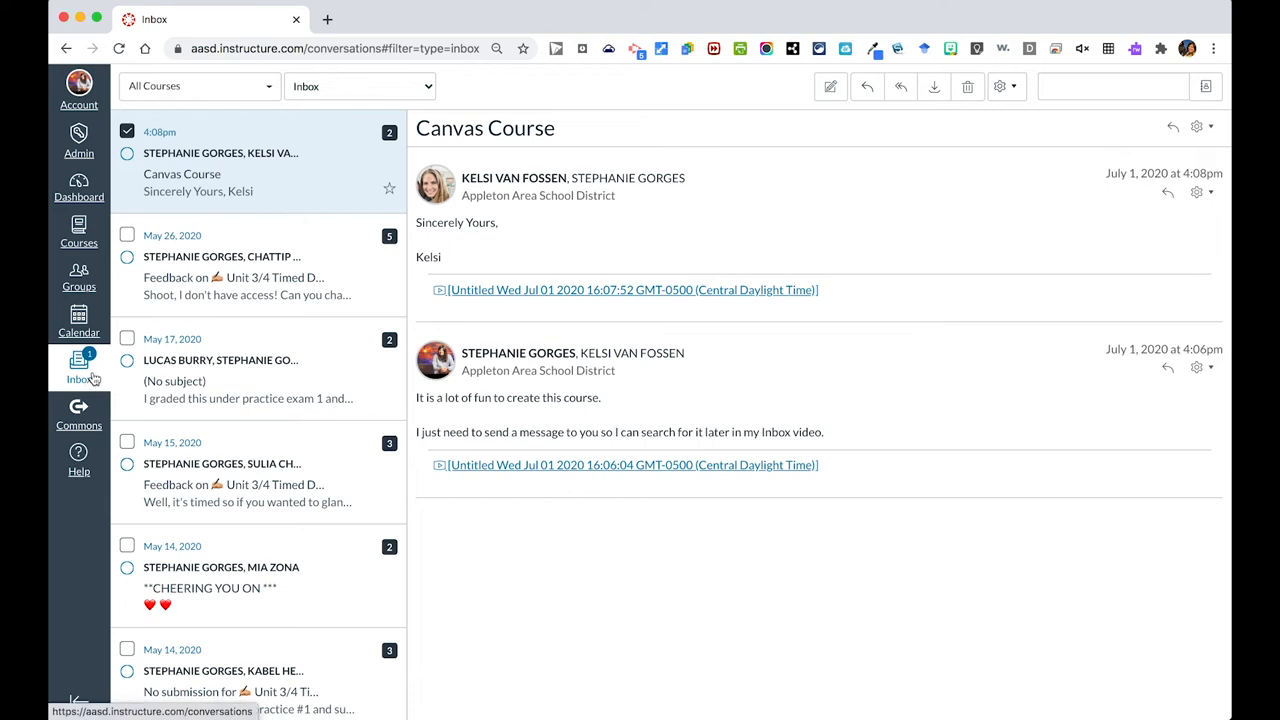
{"action": "mouse_move", "coordinate": [1000, 86]}
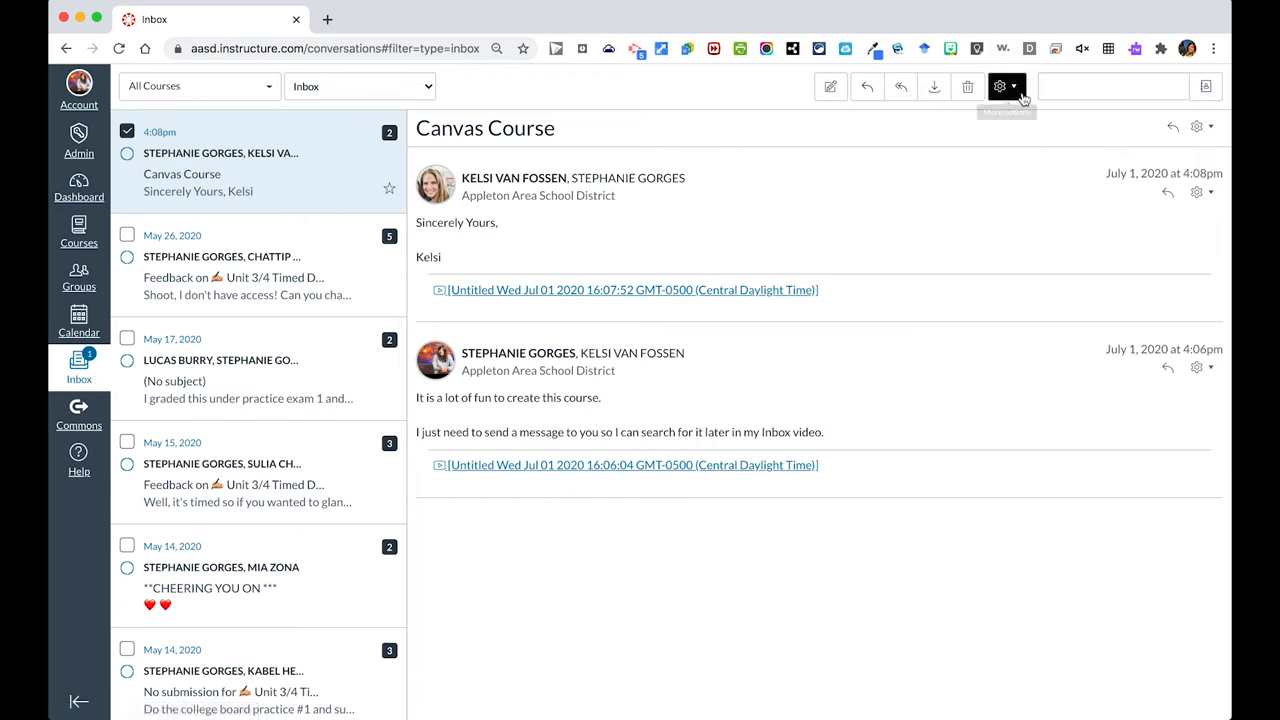
{"action": "left_click", "coordinate": [1000, 86]}
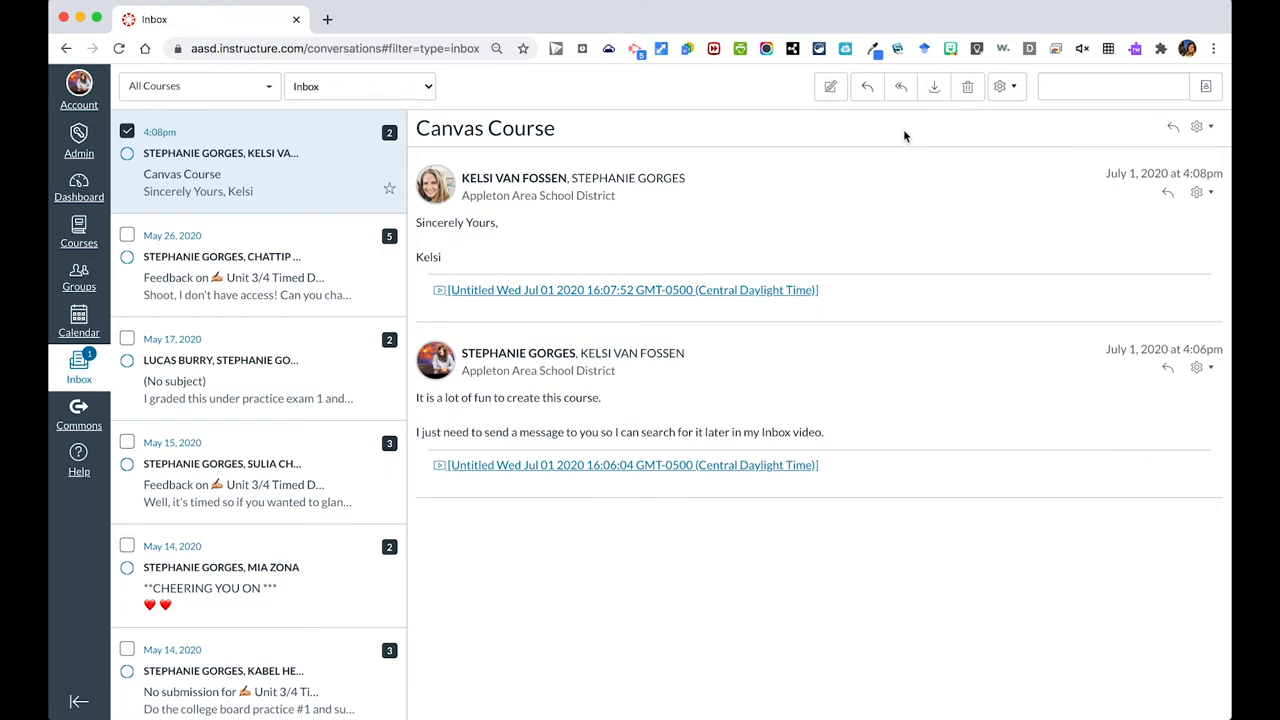
{"action": "left_click", "coordinate": [1112, 86]}
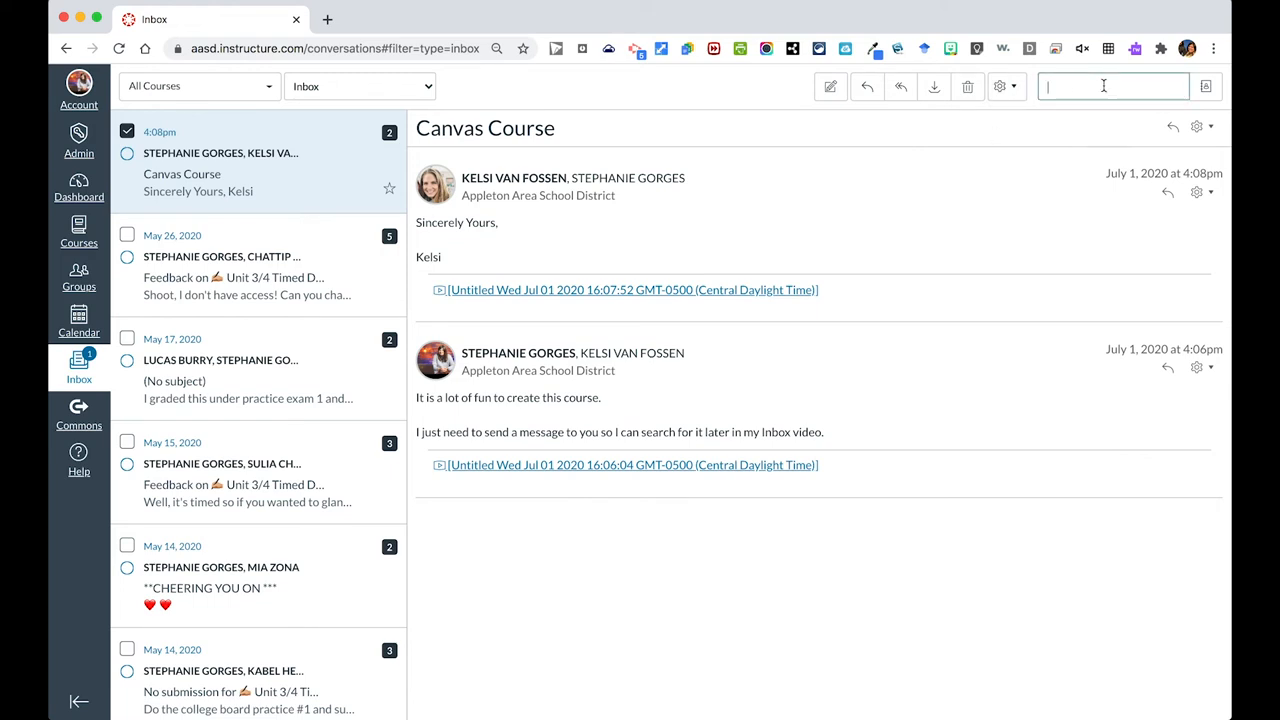
{"action": "type", "text": "kelsi"}
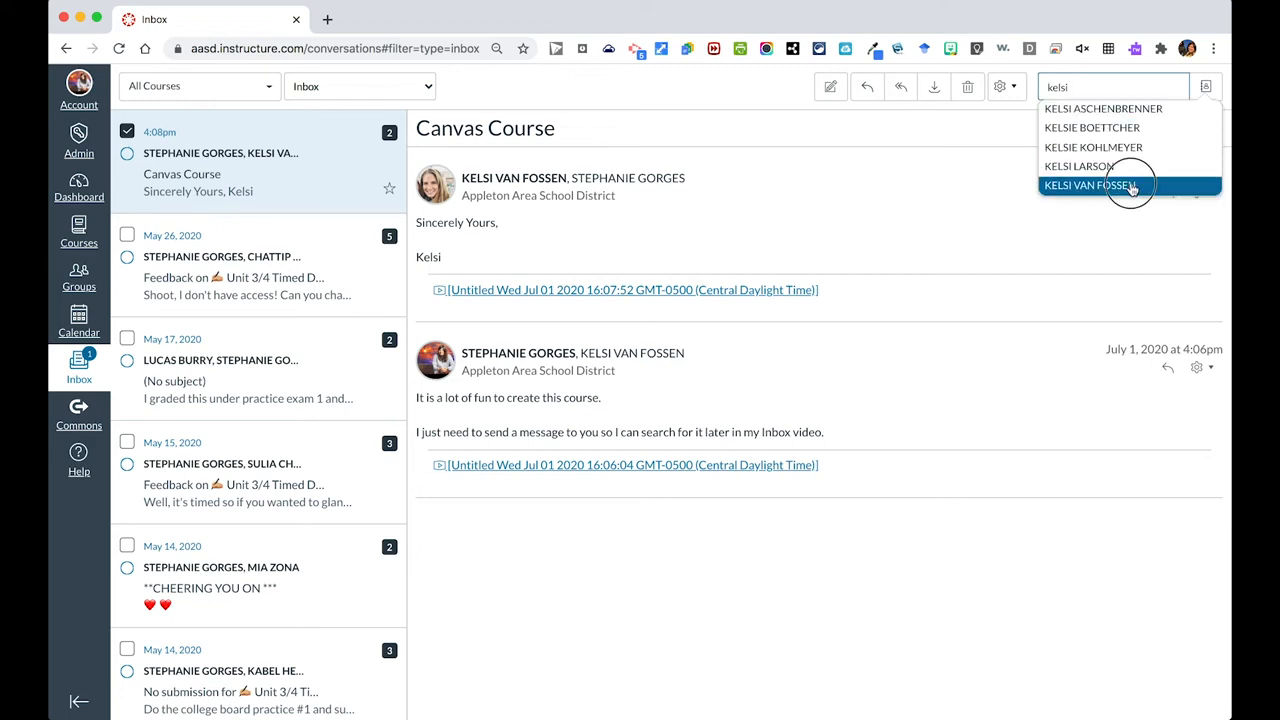
{"action": "left_click", "coordinate": [1100, 185]}
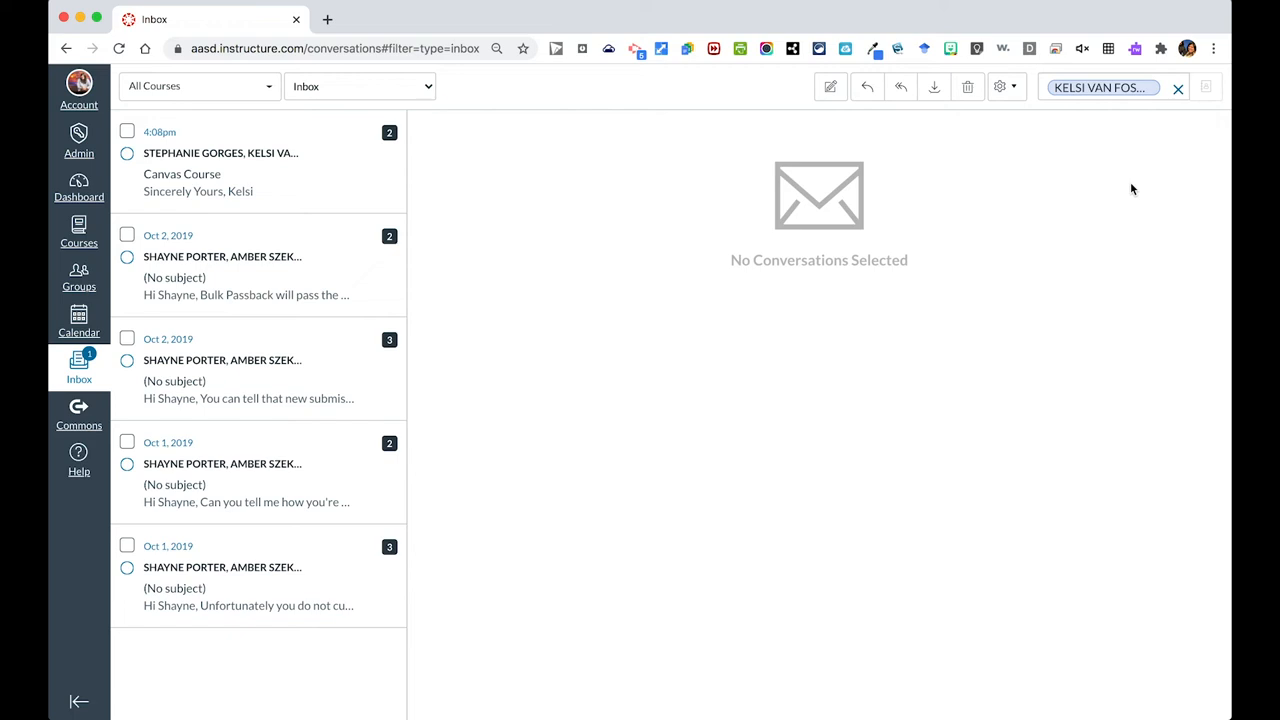
{"action": "mouse_move", "coordinate": [1015, 133]}
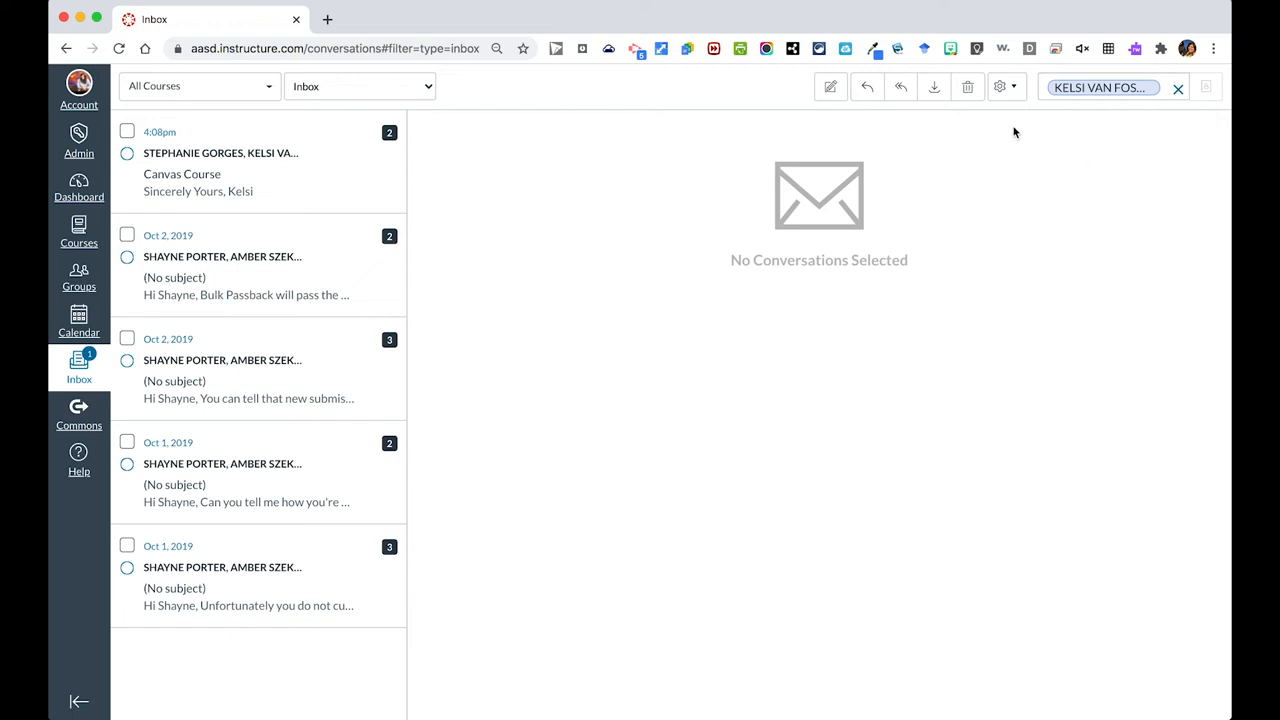
{"action": "mouse_move", "coordinate": [918, 107]}
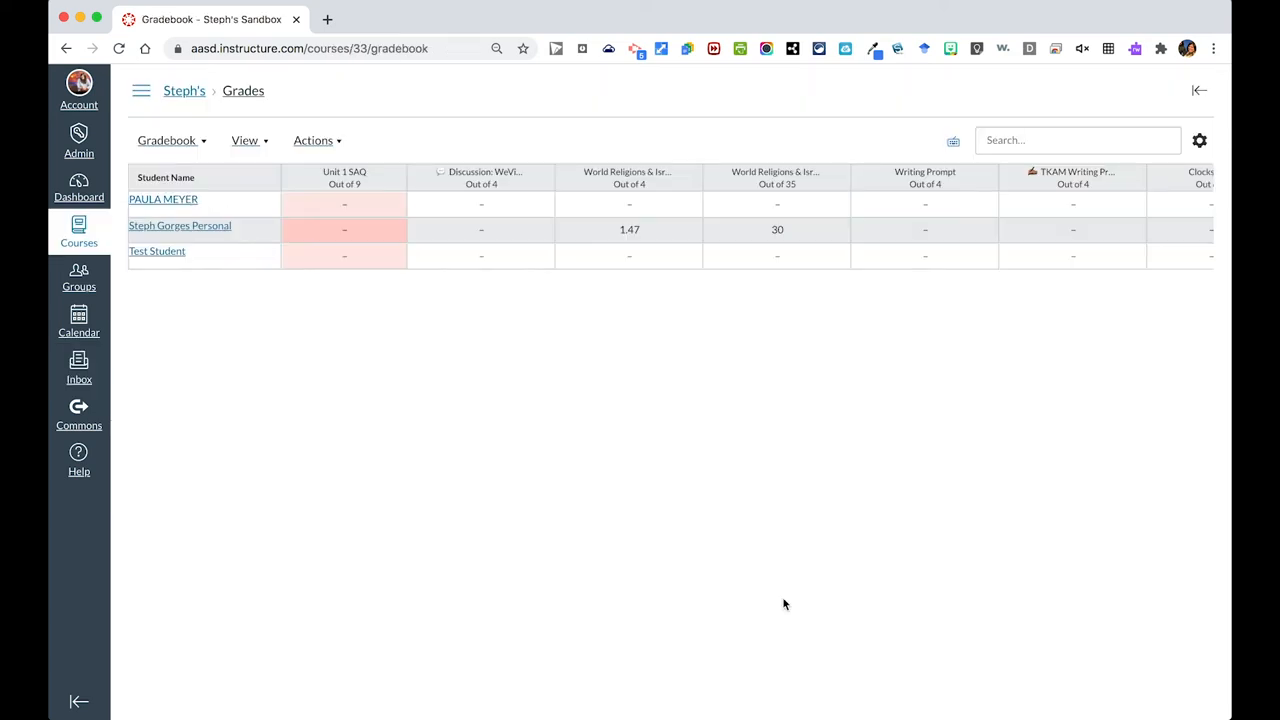
{"action": "mouse_move", "coordinate": [687, 383]}
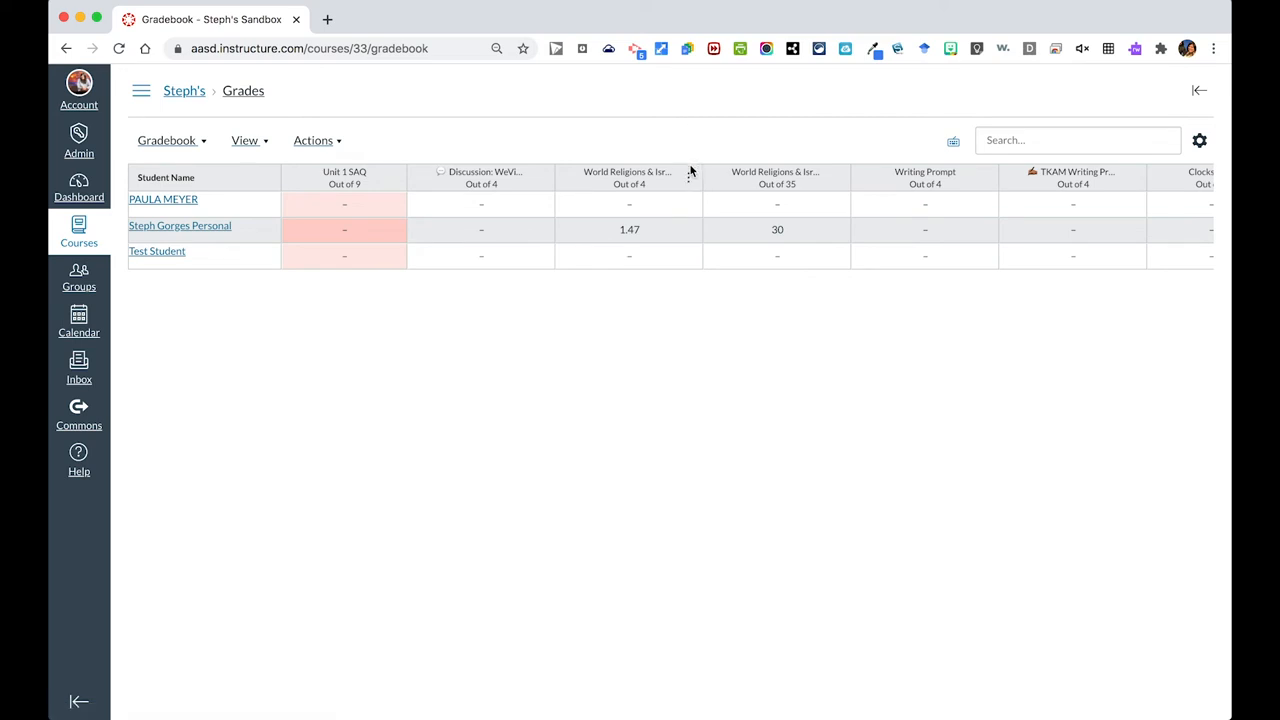
{"action": "left_click", "coordinate": [689, 178]}
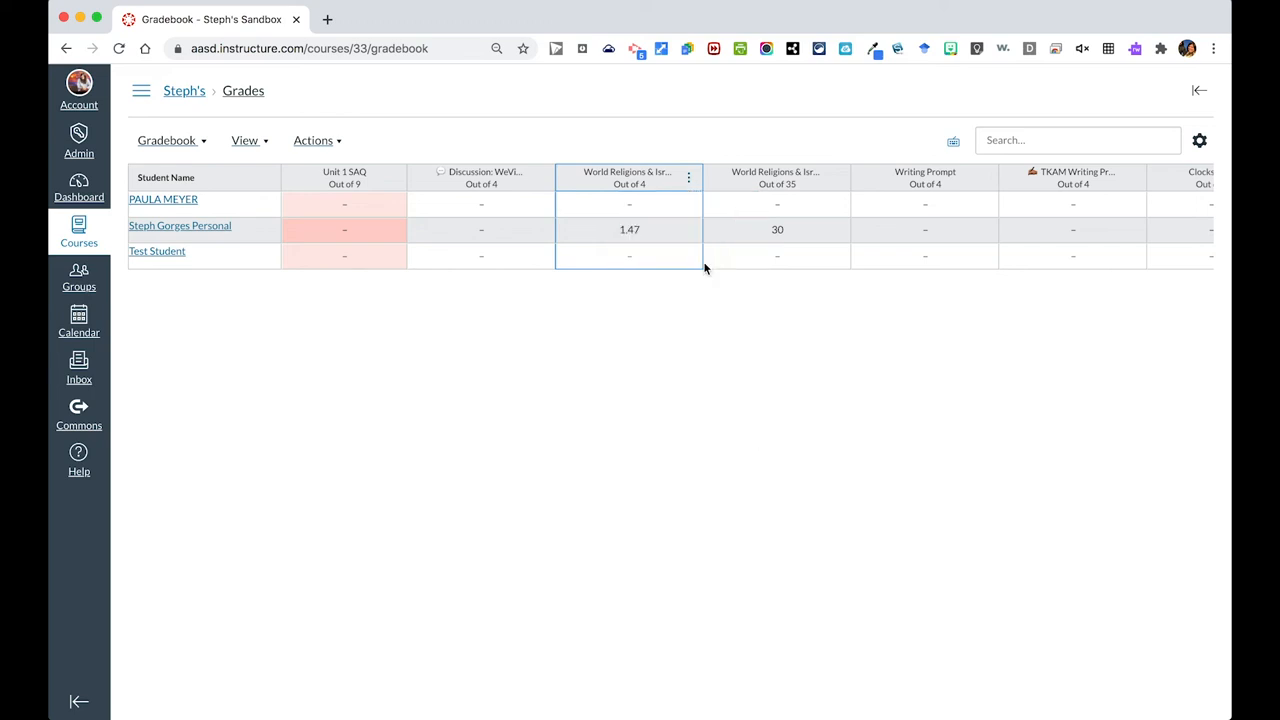
- Open Message Students Who for the World Religions & Israel Test, targeting non-submitters
{"action": "left_click", "coordinate": [688, 177]}
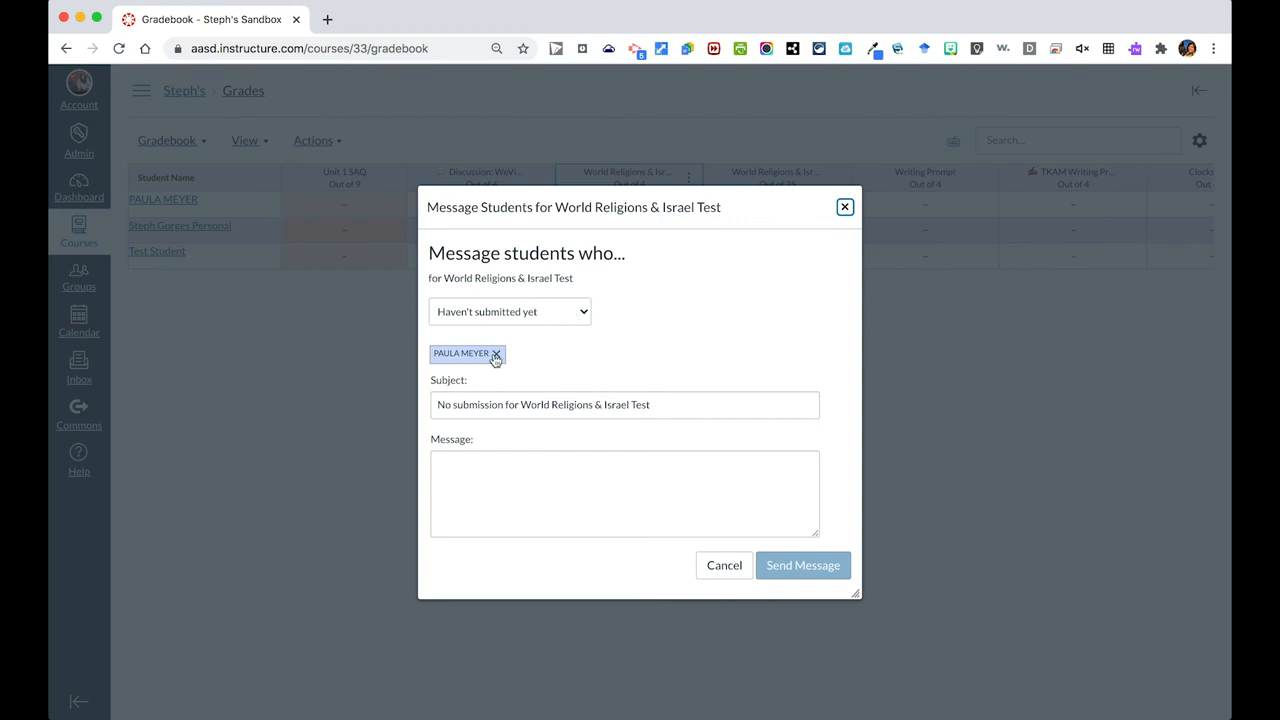
{"action": "mouse_move", "coordinate": [533, 400]}
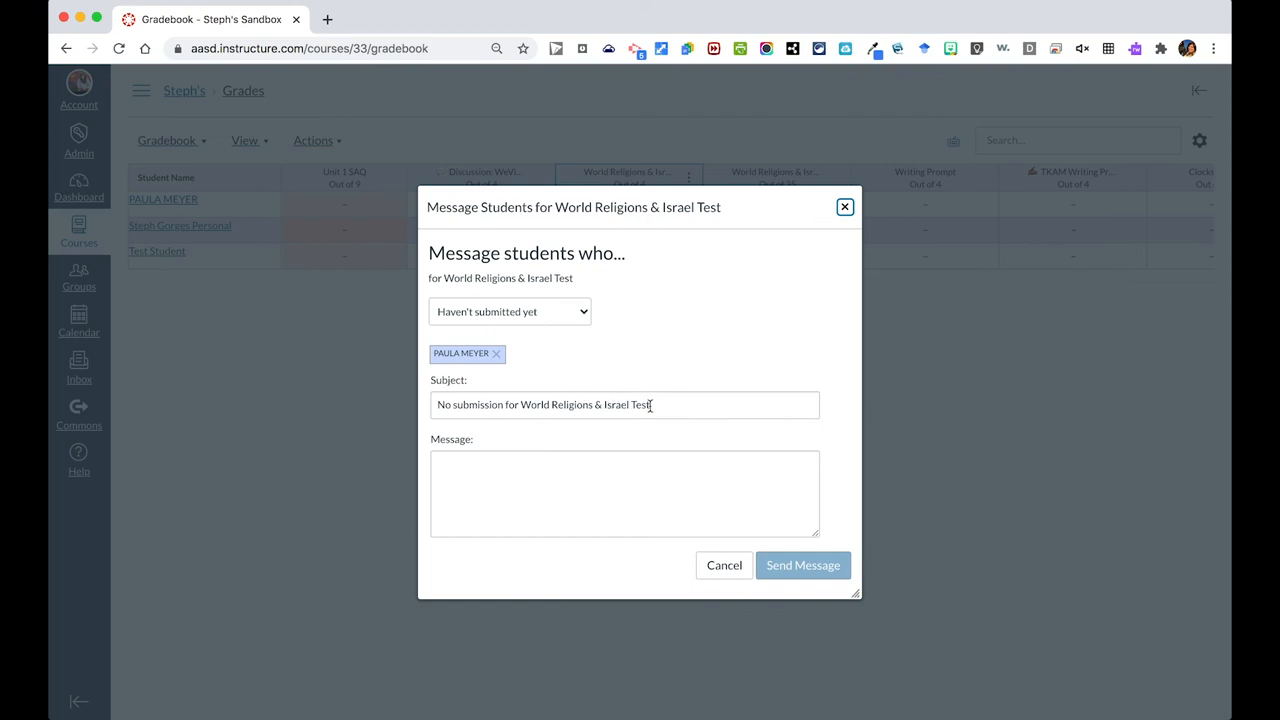
{"action": "triple_click", "coordinate": [543, 404]}
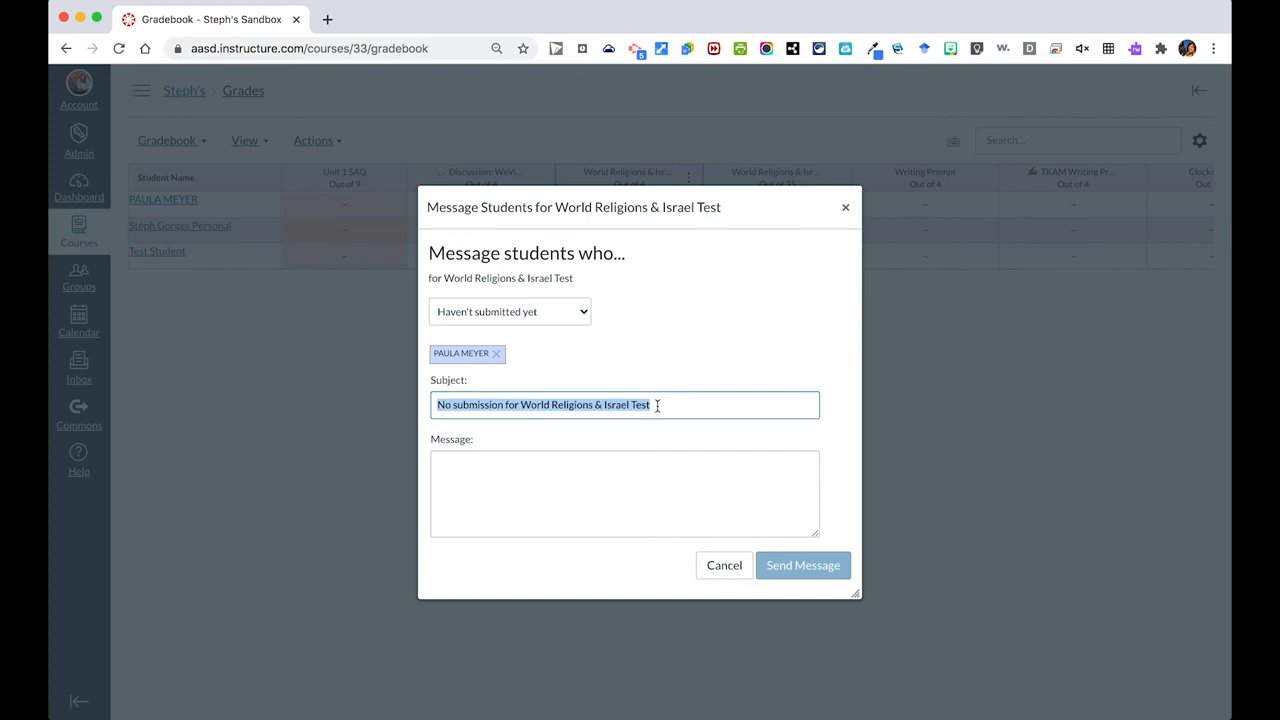
{"action": "left_click", "coordinate": [624, 493]}
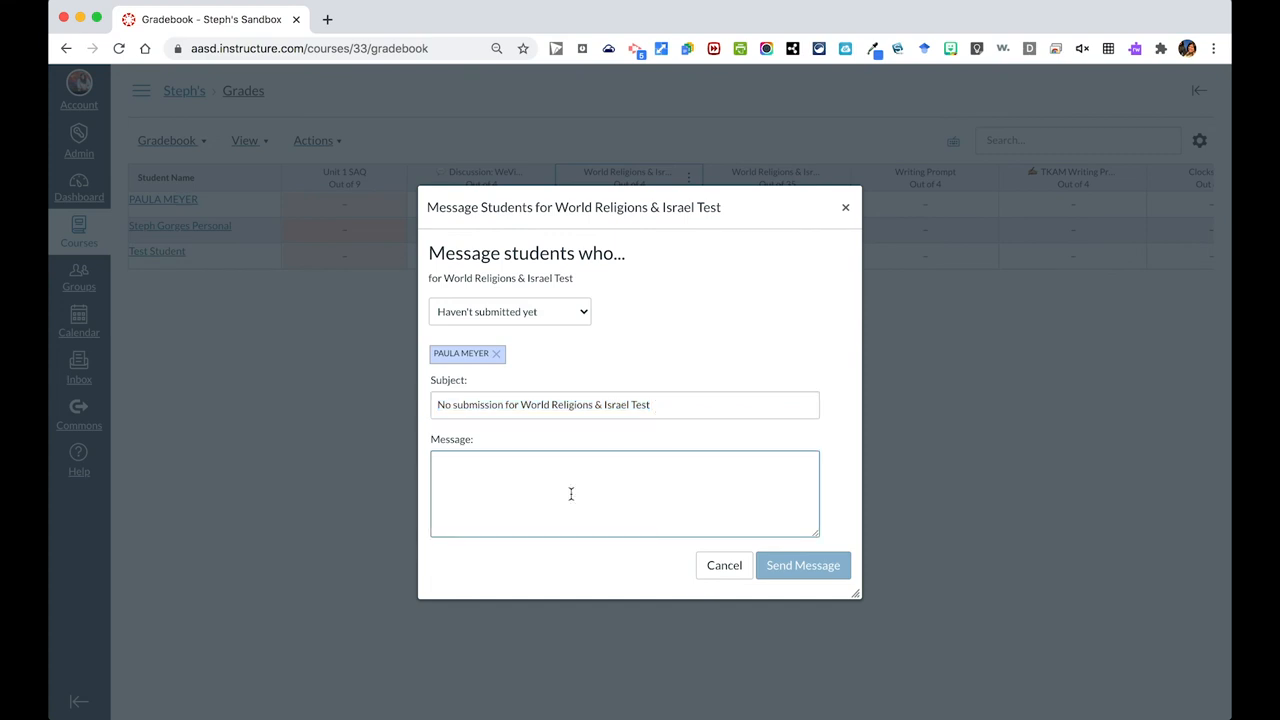
{"action": "mouse_move", "coordinate": [805, 572]}
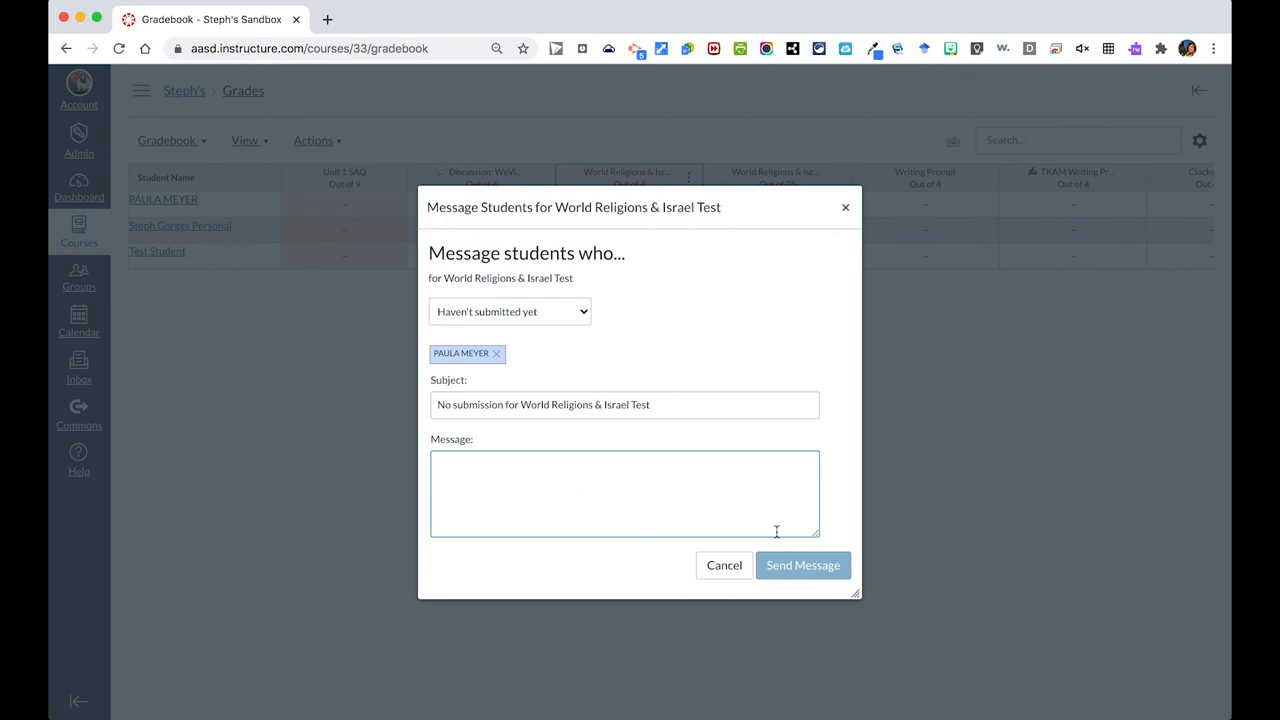
{"action": "left_click", "coordinate": [509, 311]}
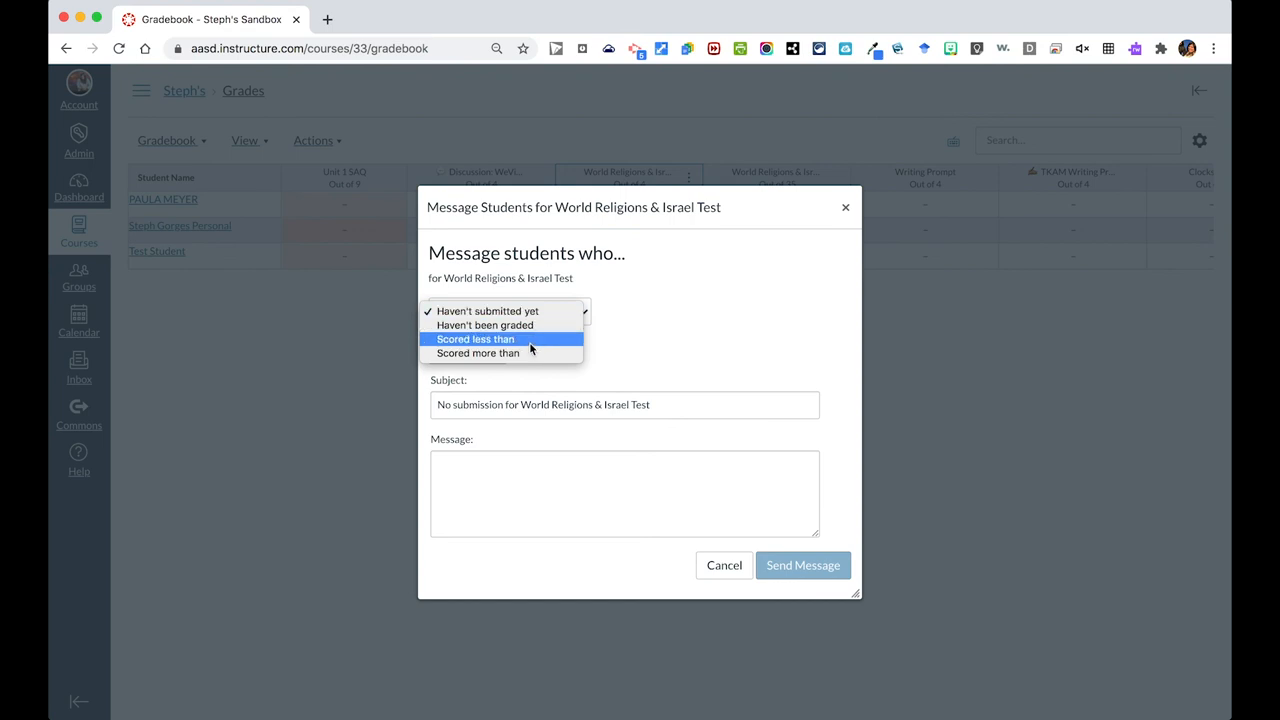
- Set the criterion to 'Scored more than' 1, then close the dialog unsent
{"action": "left_click", "coordinate": [487, 311]}
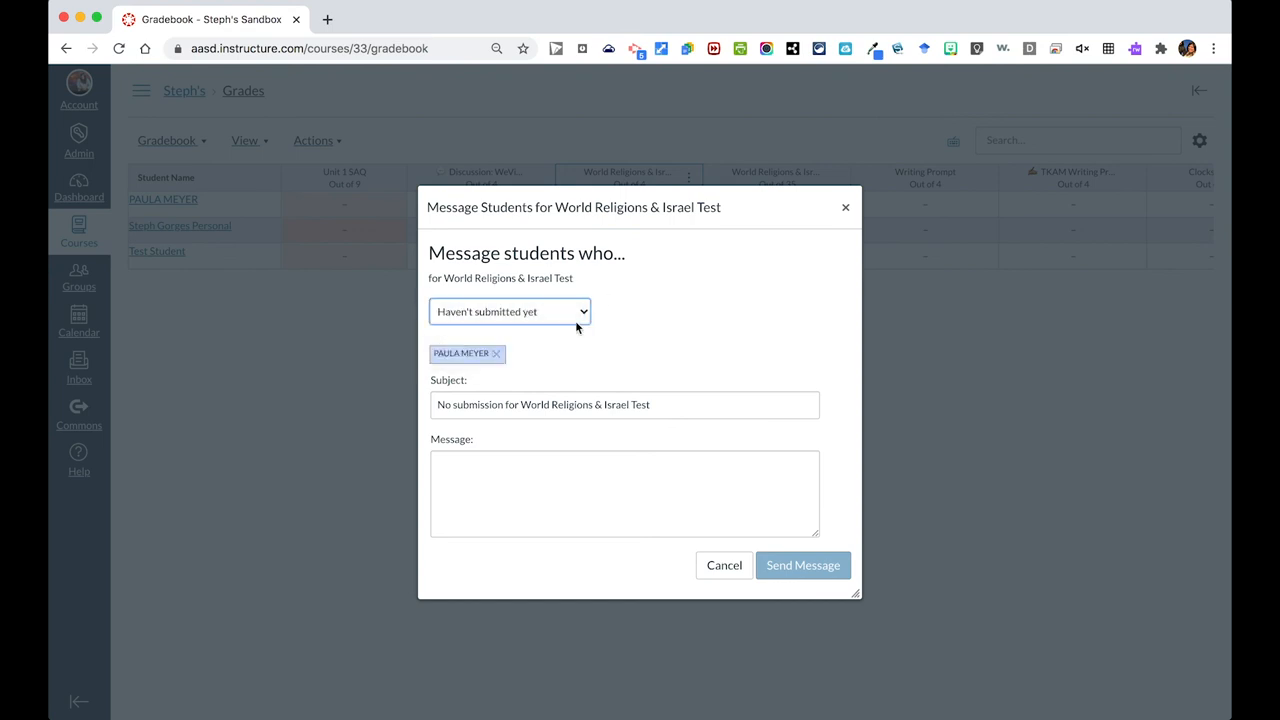
{"action": "left_click", "coordinate": [510, 311]}
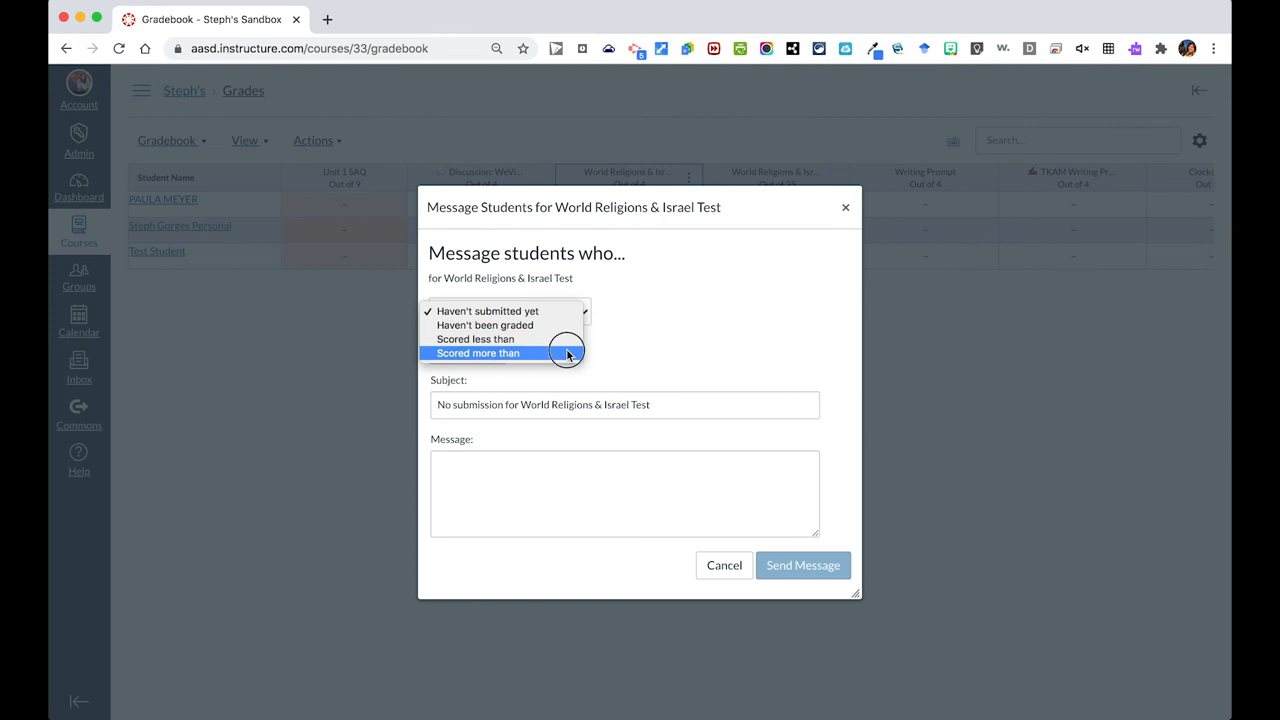
{"action": "left_click", "coordinate": [478, 353]}
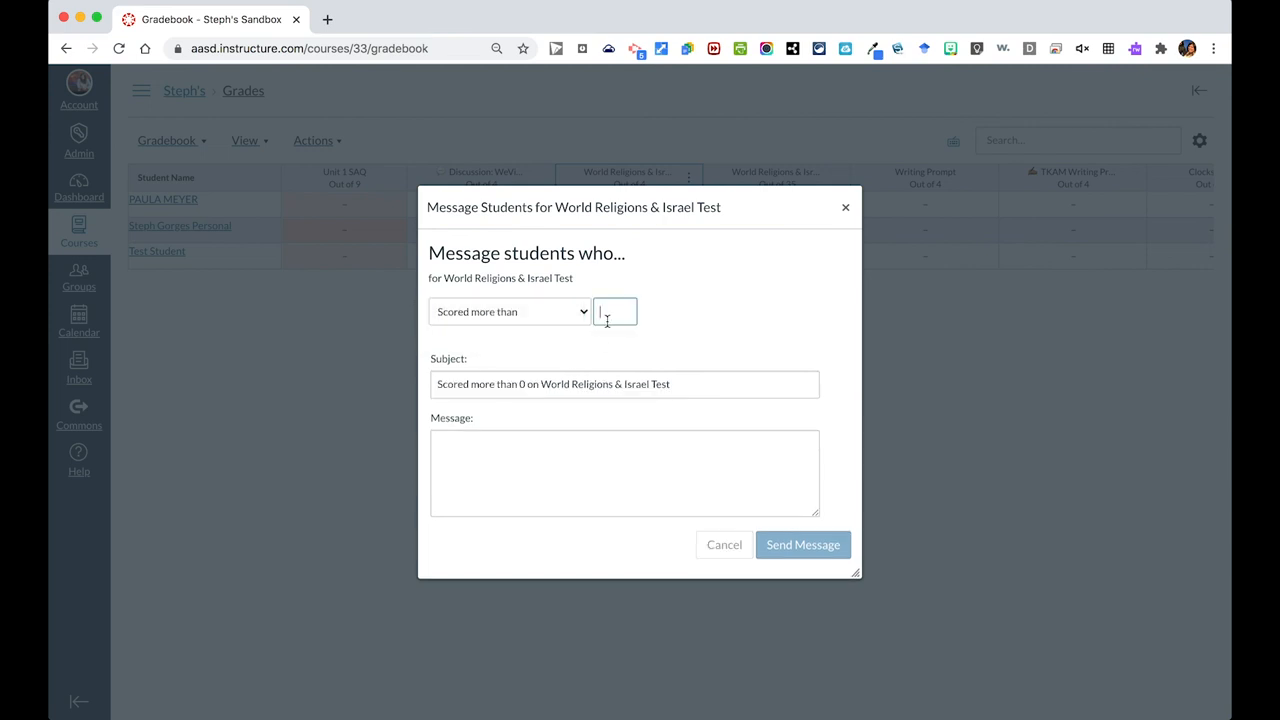
{"action": "type", "text": "1"}
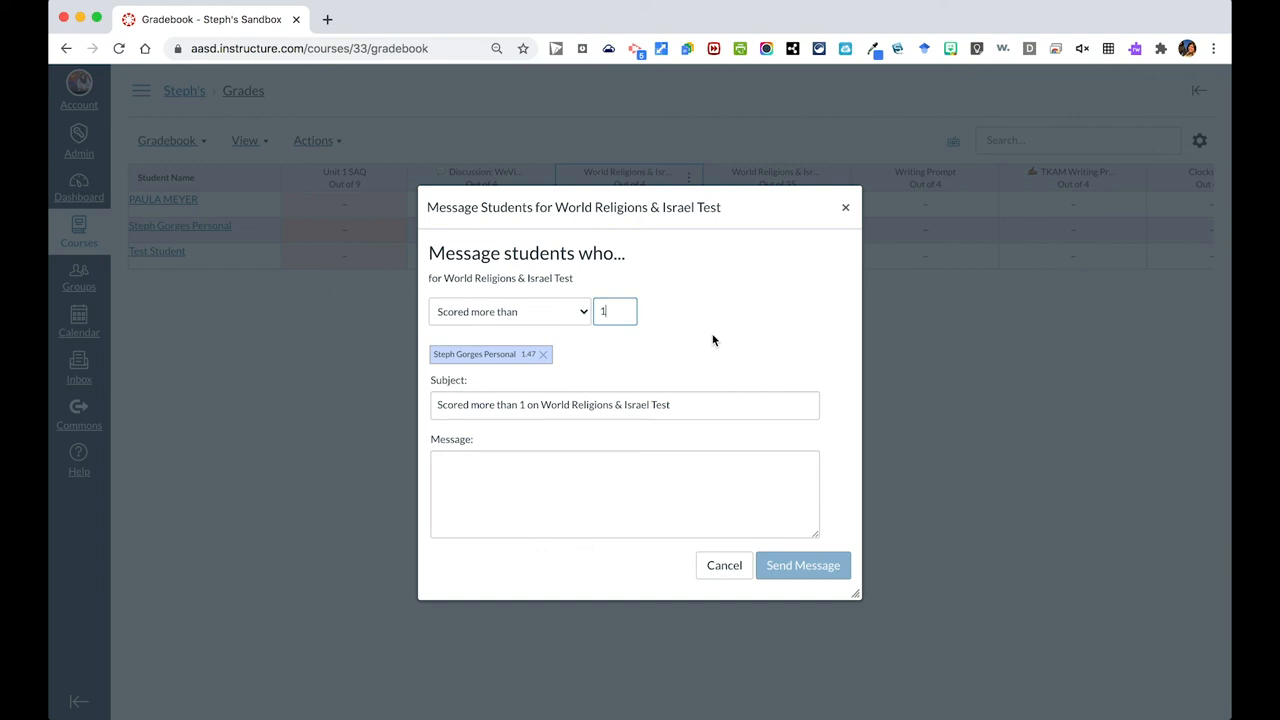
{"action": "mouse_move", "coordinate": [585, 339]}
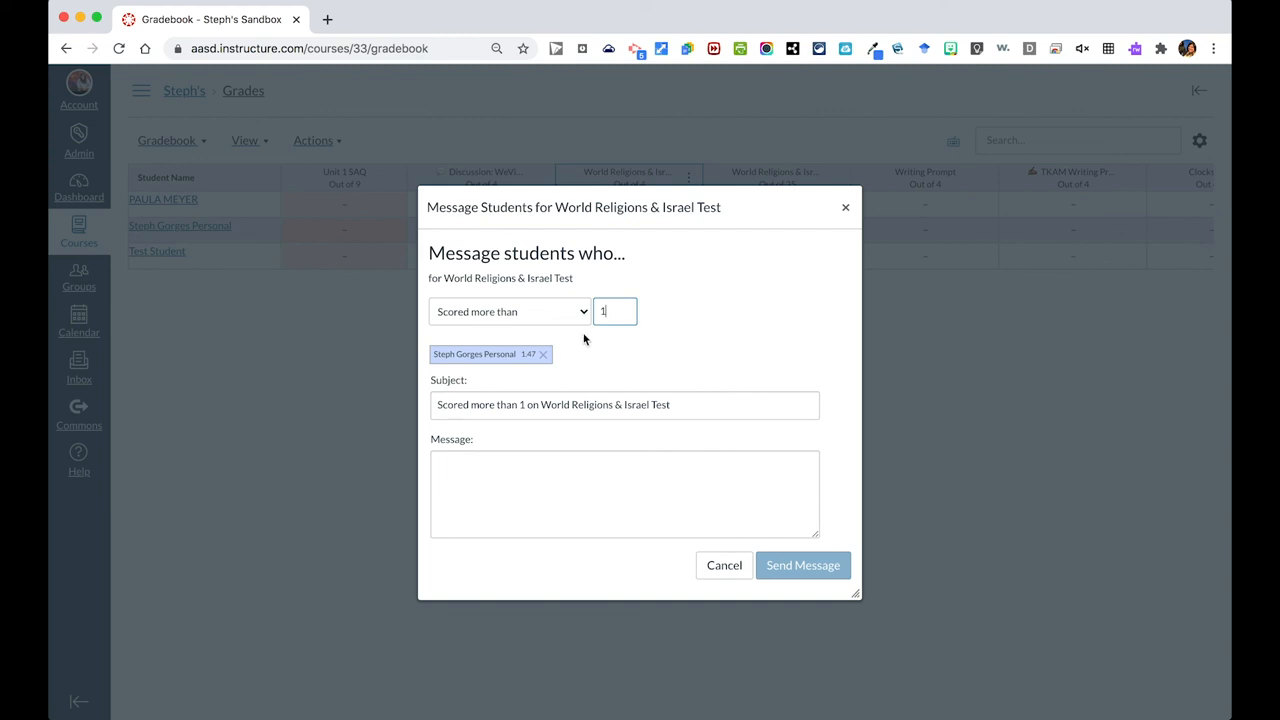
{"action": "left_click", "coordinate": [509, 311]}
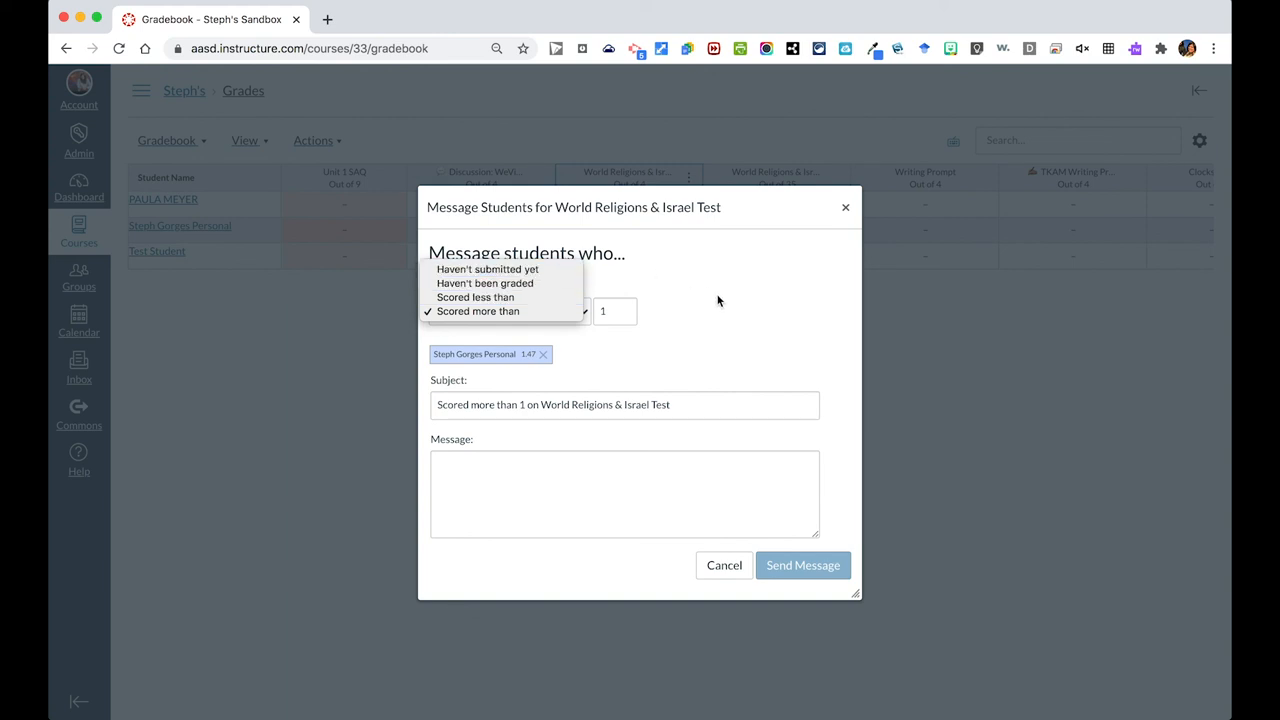
{"action": "left_click", "coordinate": [477, 311]}
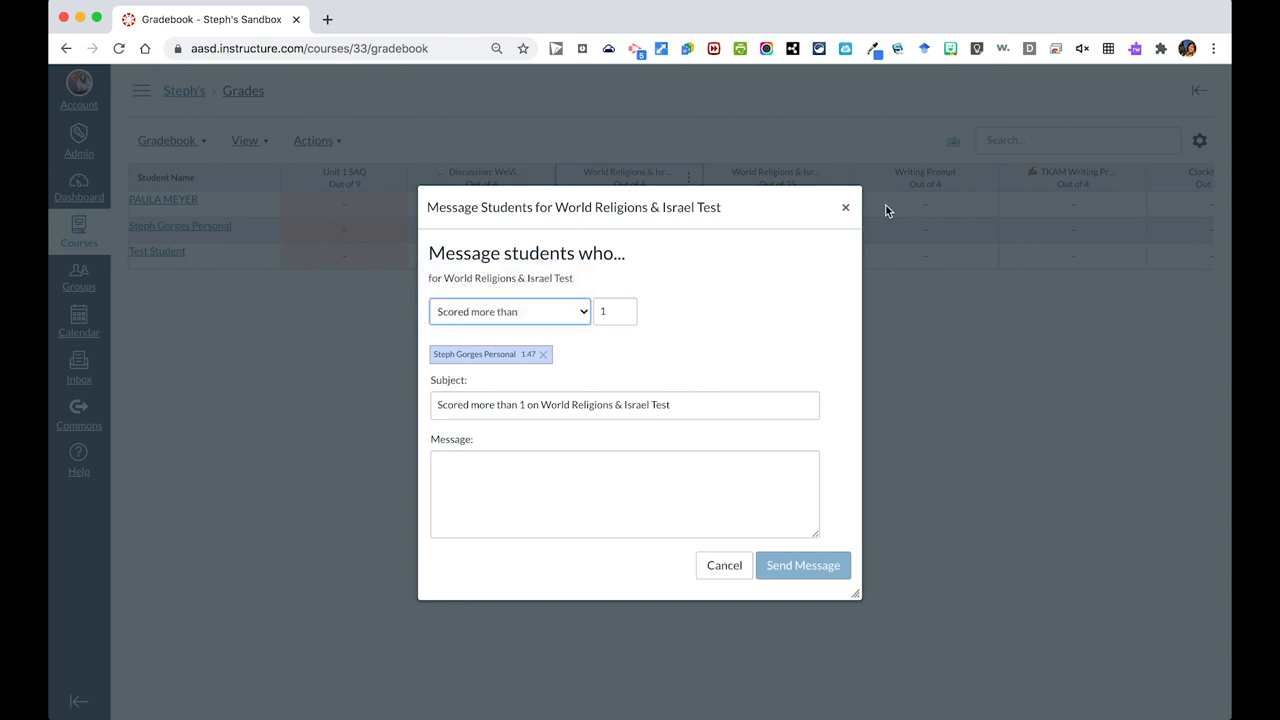
{"action": "left_click", "coordinate": [723, 565]}
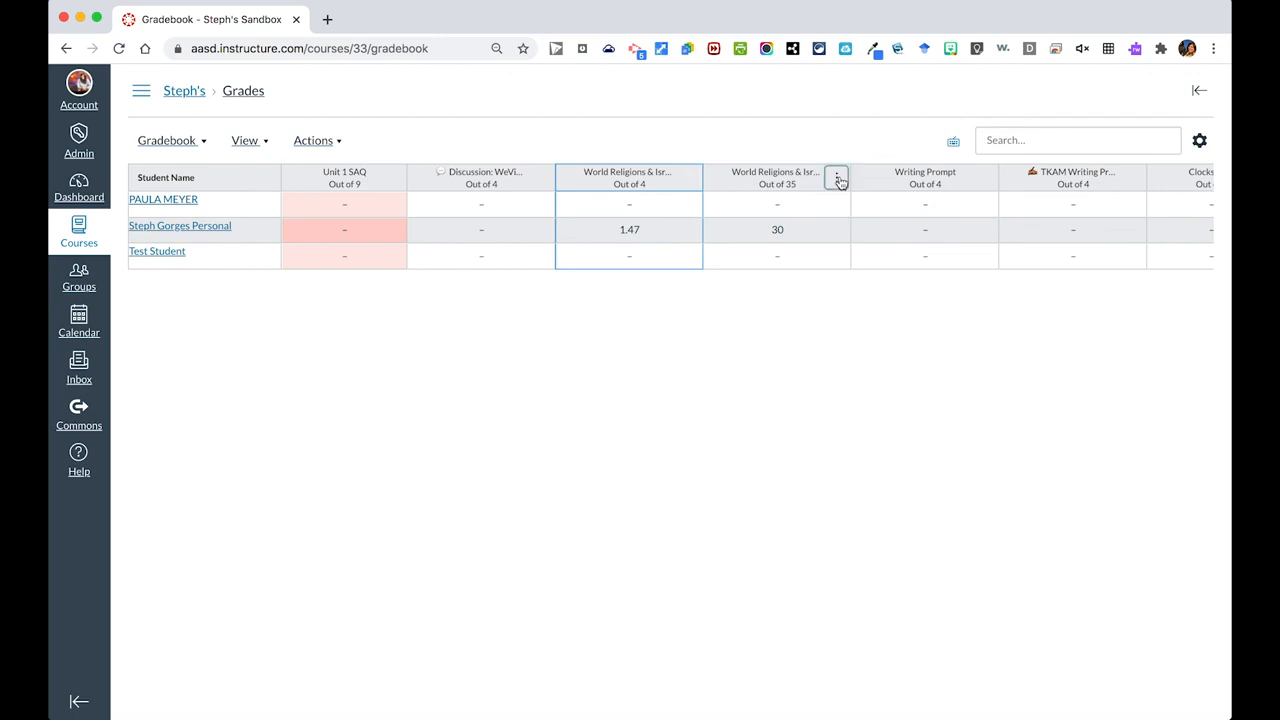
{"action": "left_click", "coordinate": [836, 178]}
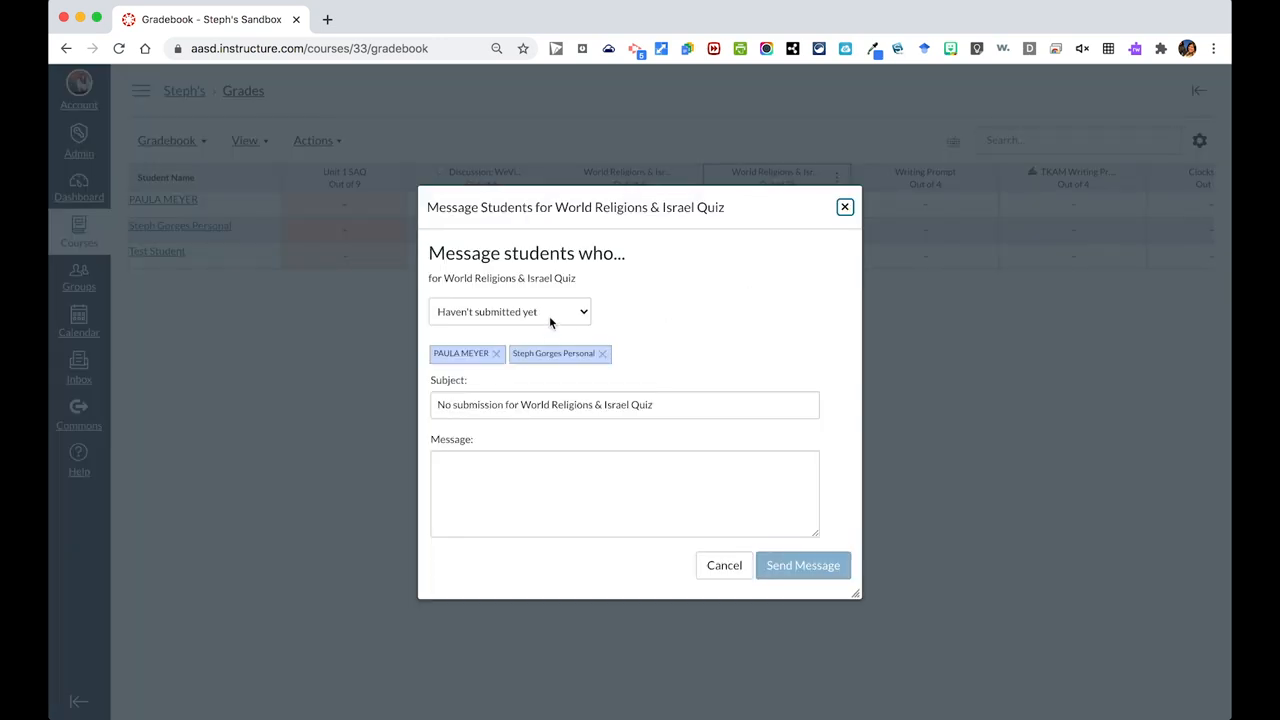
{"action": "left_click", "coordinate": [510, 311]}
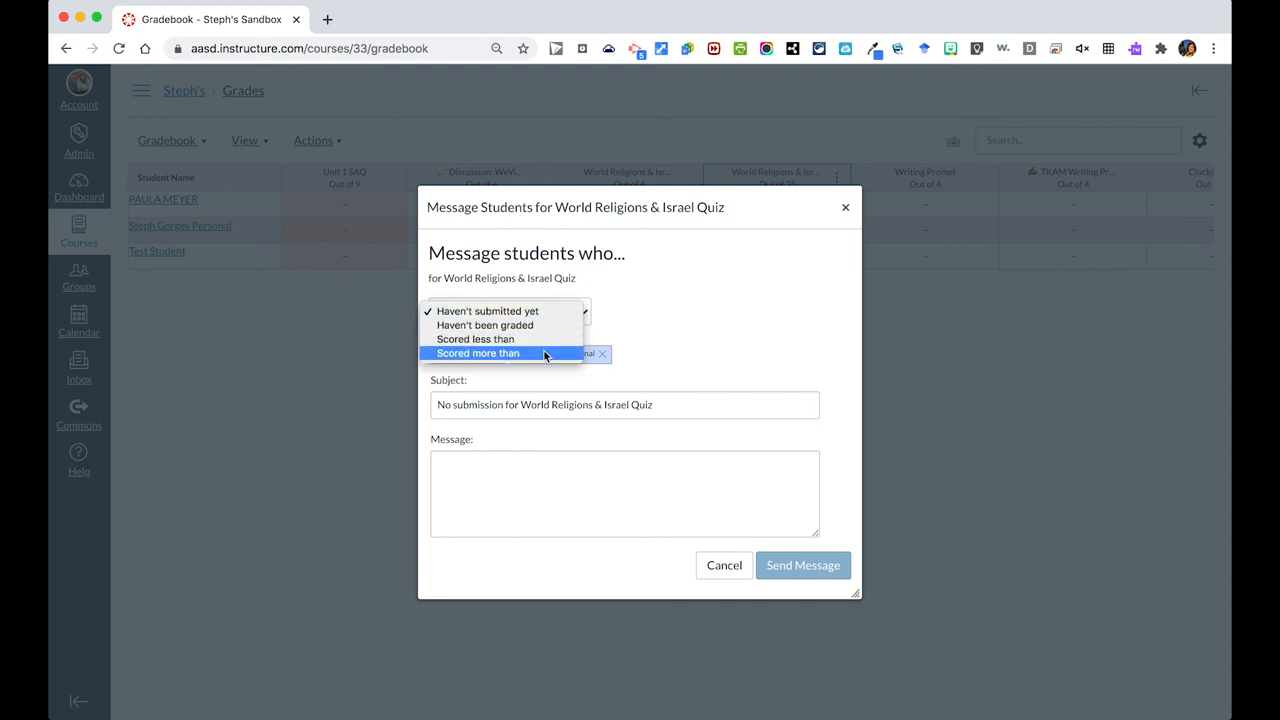
{"action": "left_click", "coordinate": [478, 352]}
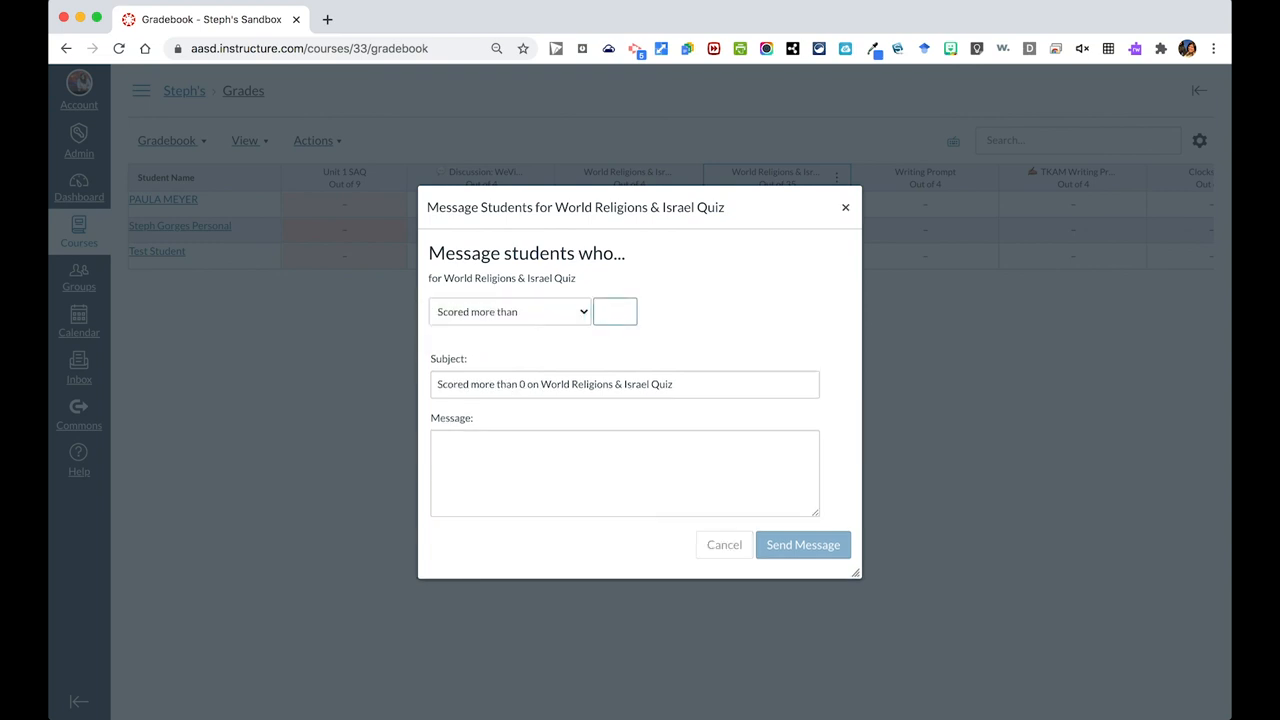
{"action": "type", "text": "20"}
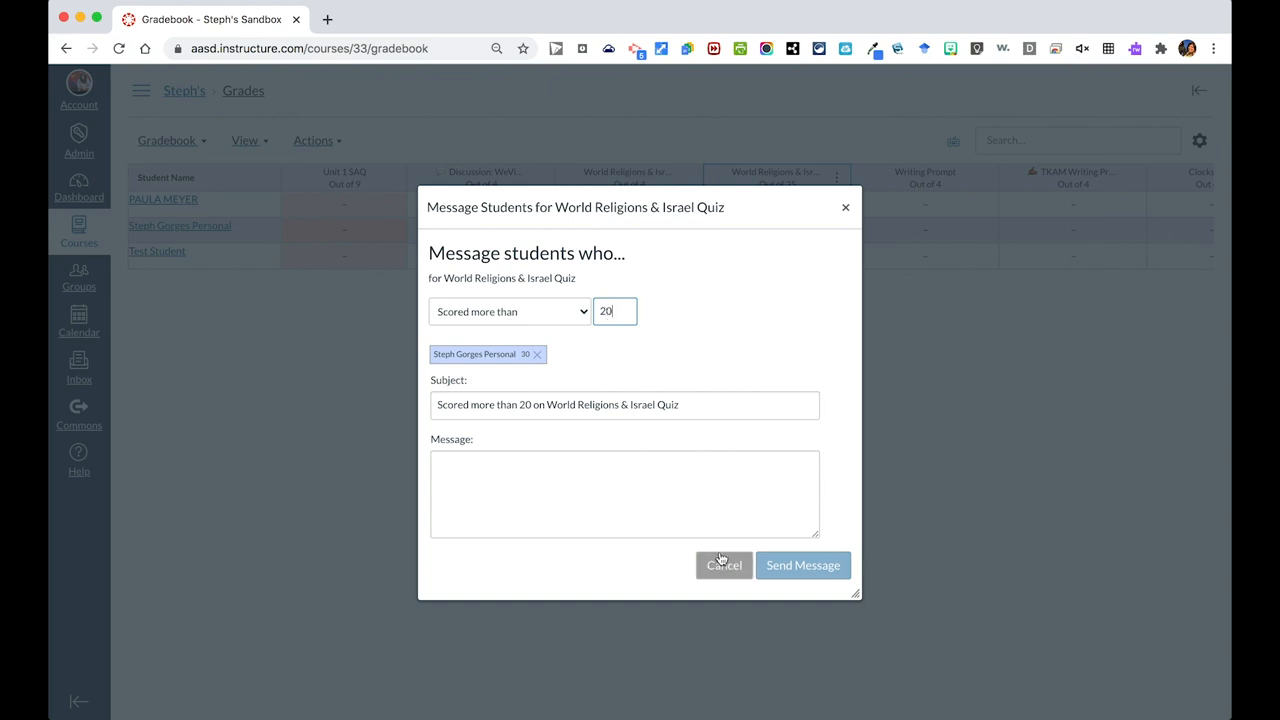
{"action": "left_click", "coordinate": [723, 565]}
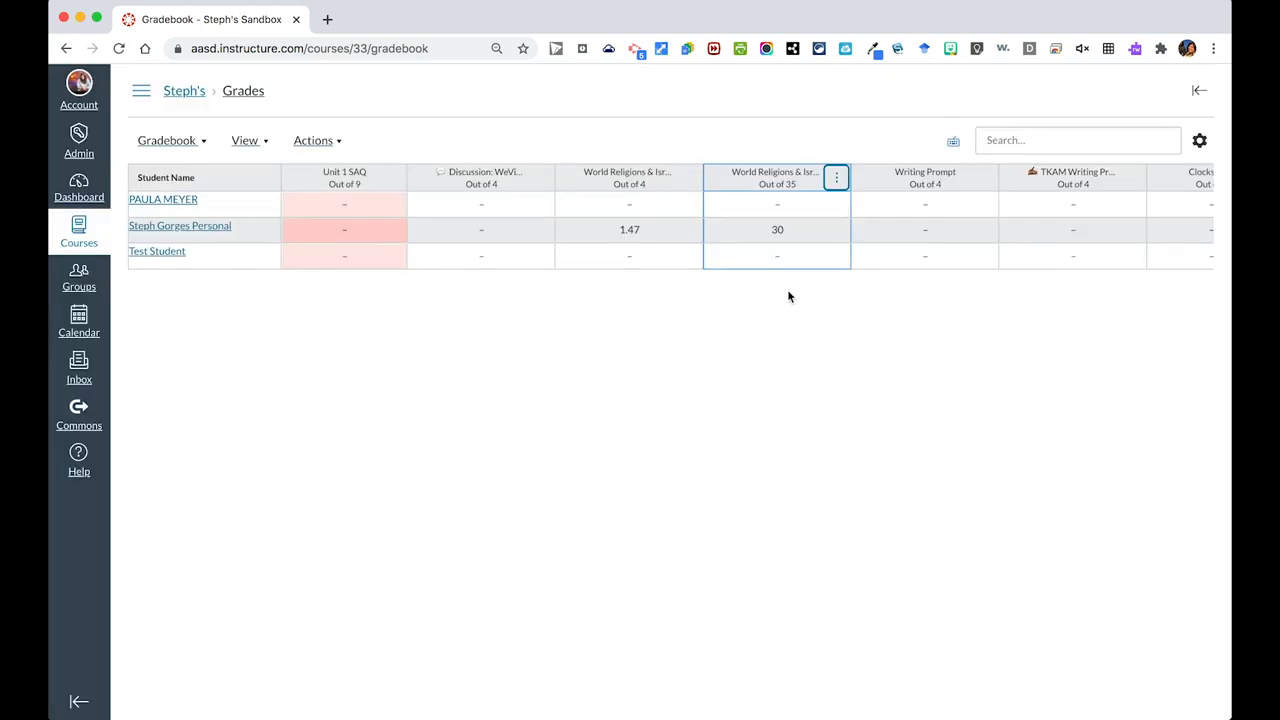
{"action": "mouse_move", "coordinate": [640, 585]}
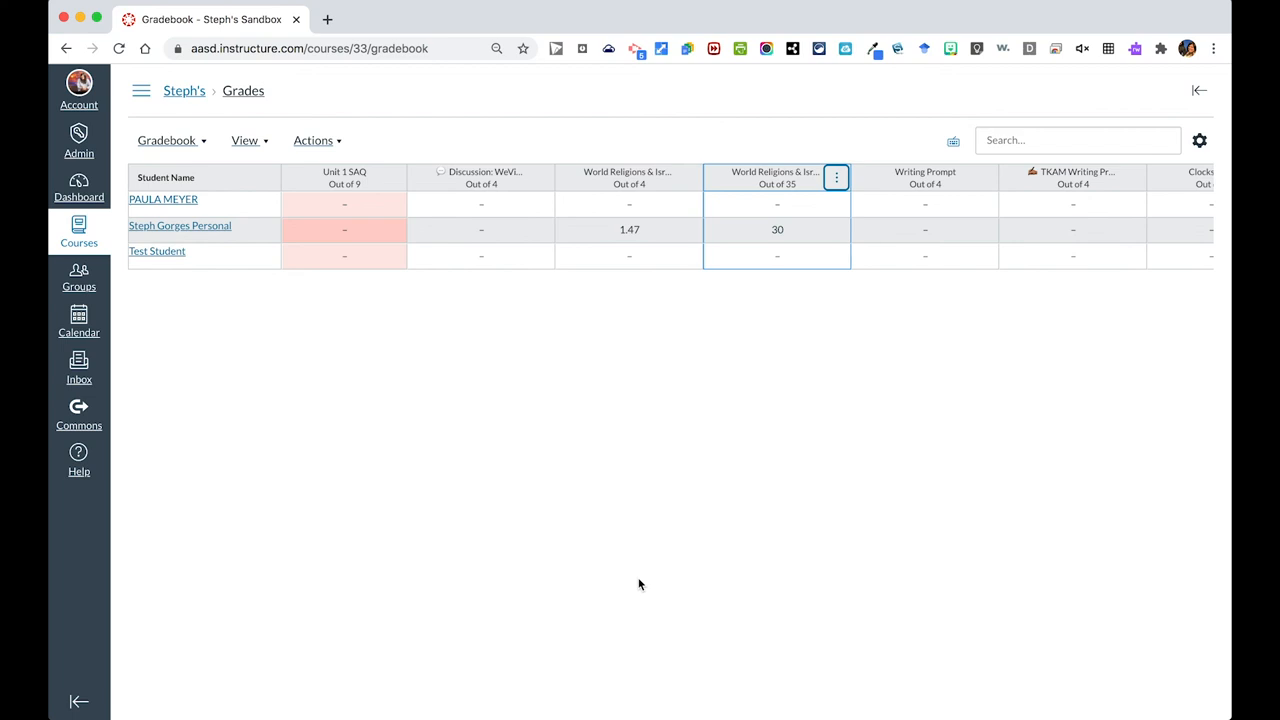